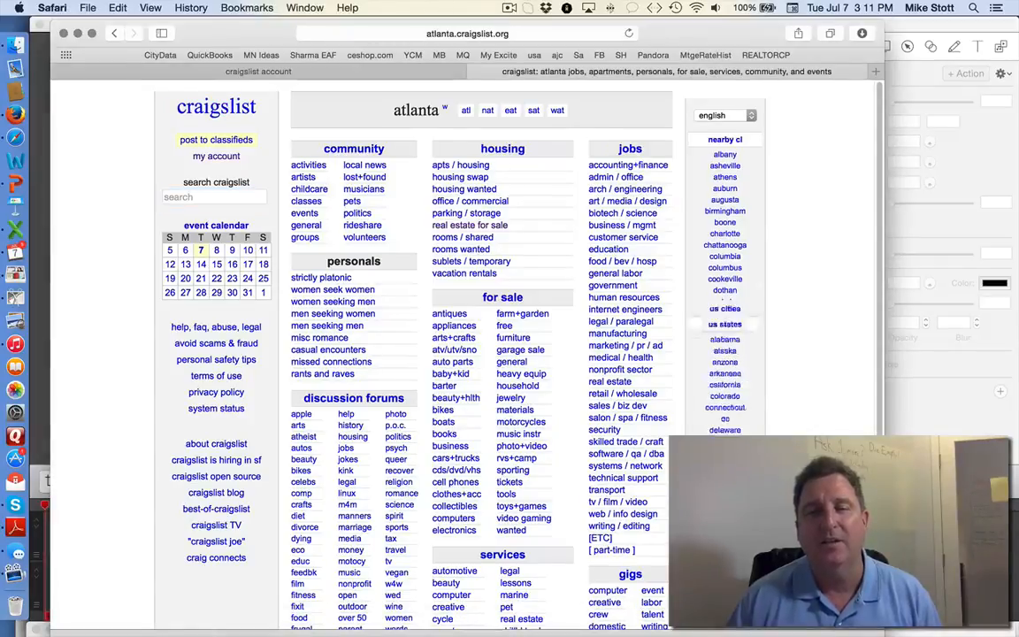
# Step: Choose Atlanta from the US cities list and open its real estate for sale listings
pyautogui.click(725, 138)
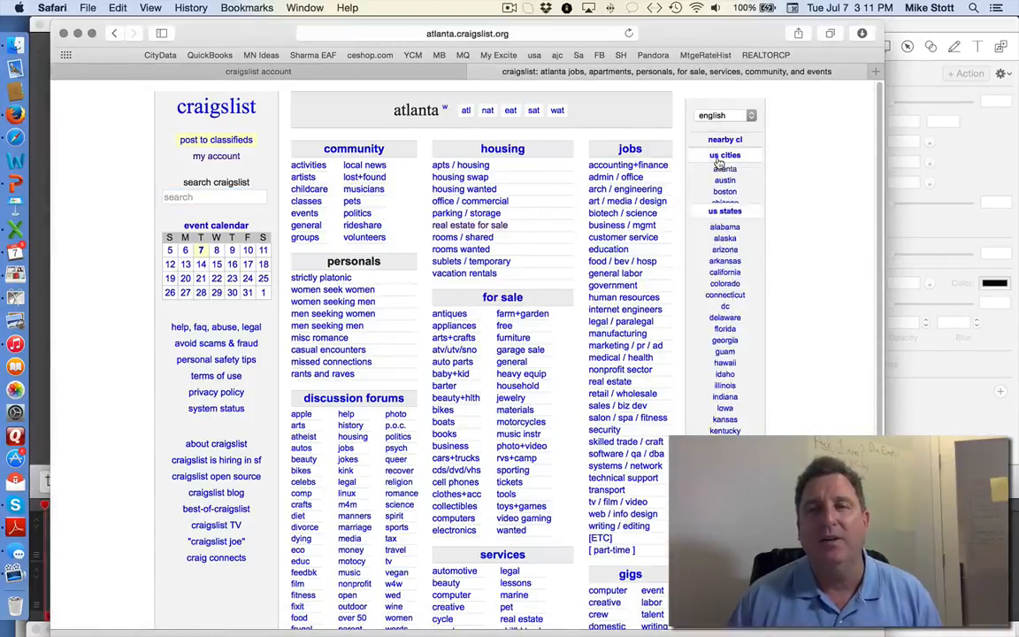
pyautogui.click(726, 154)
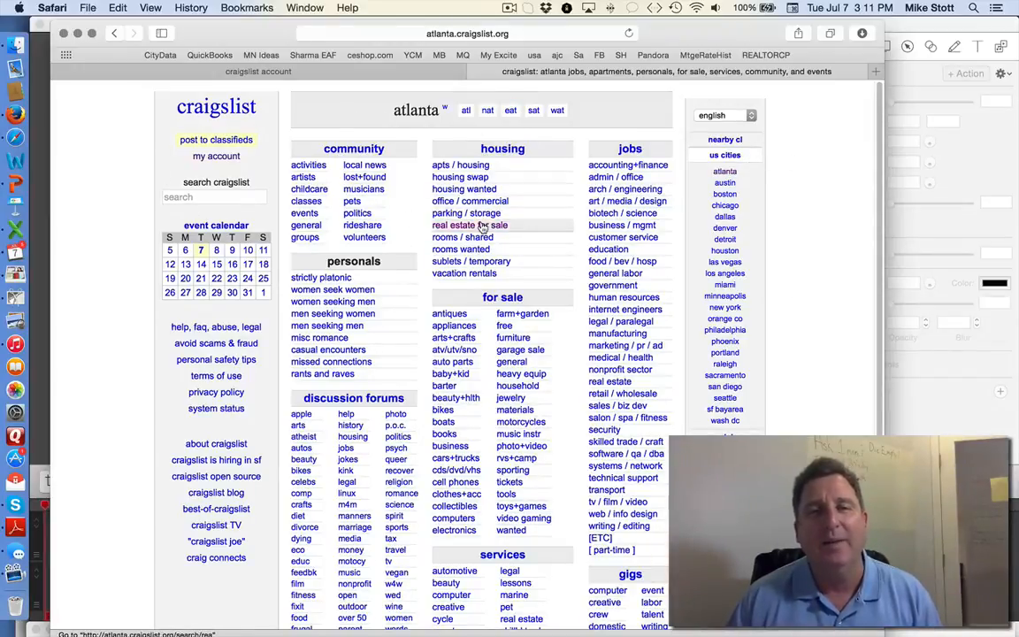
pyautogui.click(470, 224)
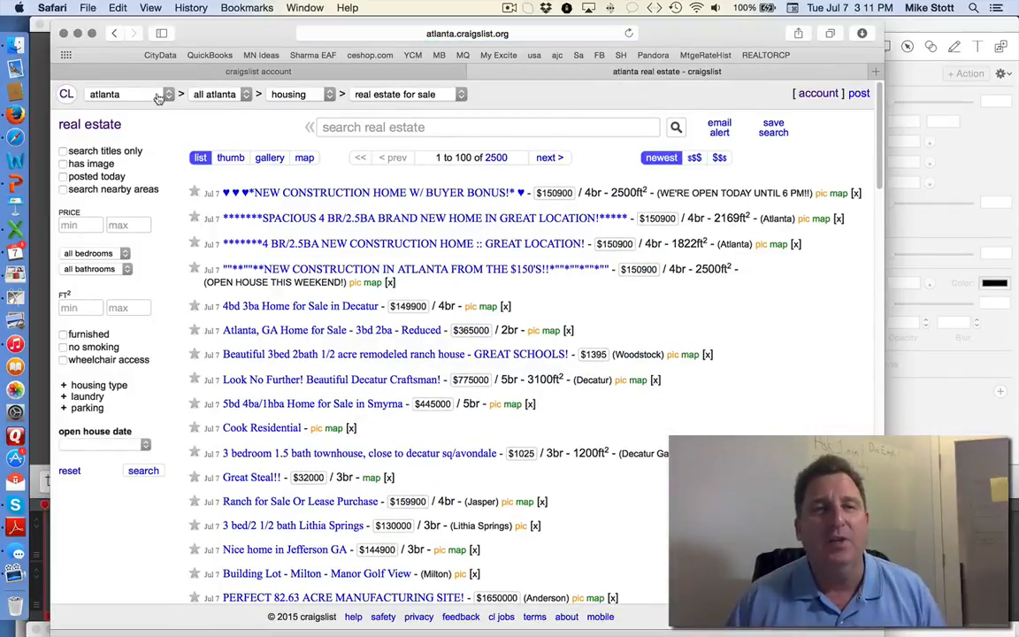
# Step: Filter to otp north, real estate - by owner, and enter 200000 as the minimum price
pyautogui.click(221, 94)
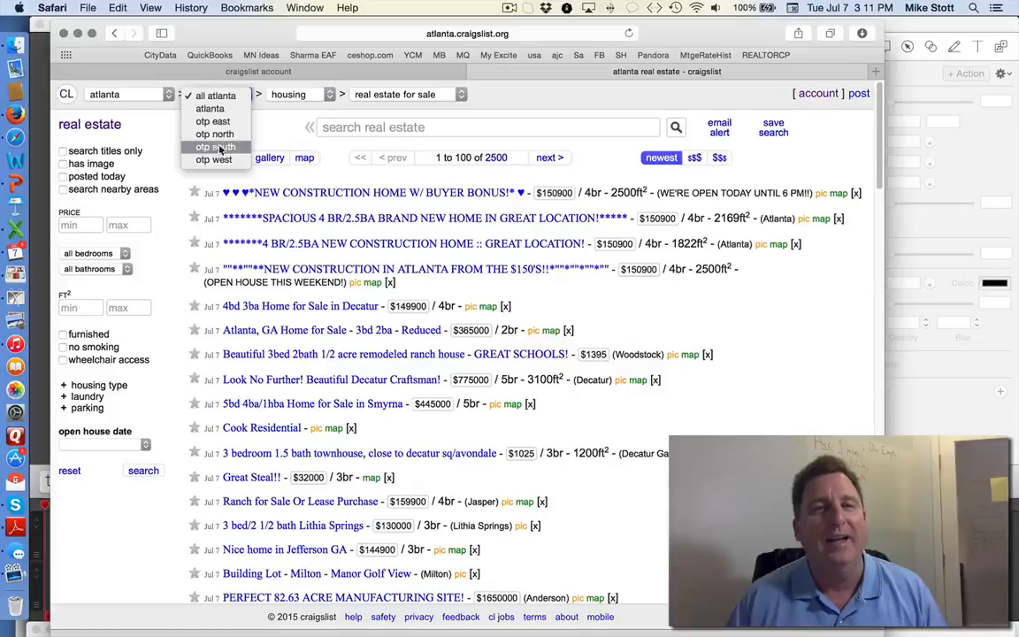
pyautogui.click(216, 96)
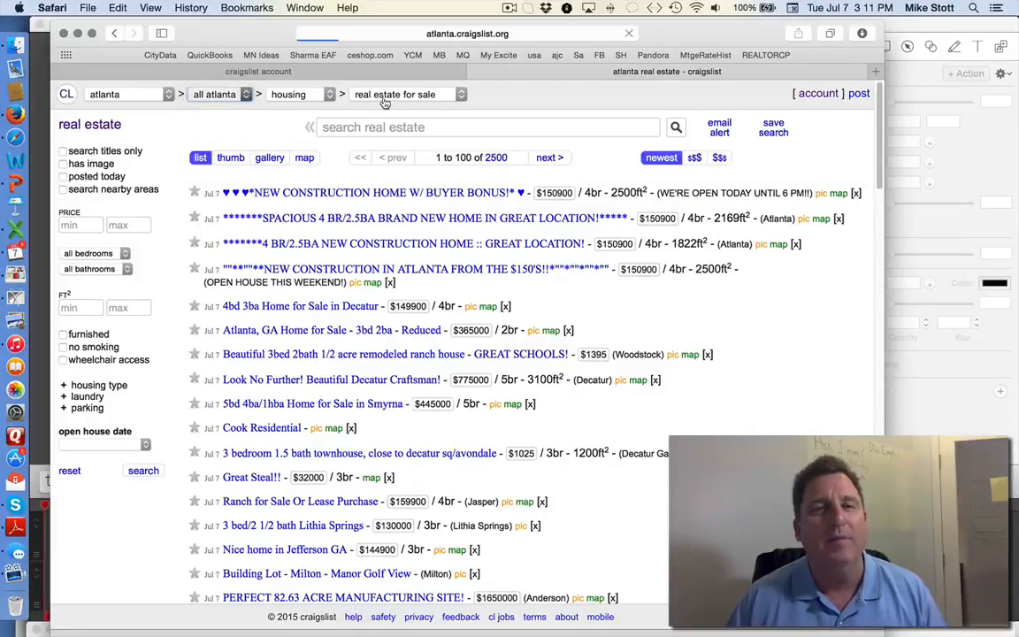
pyautogui.click(407, 94)
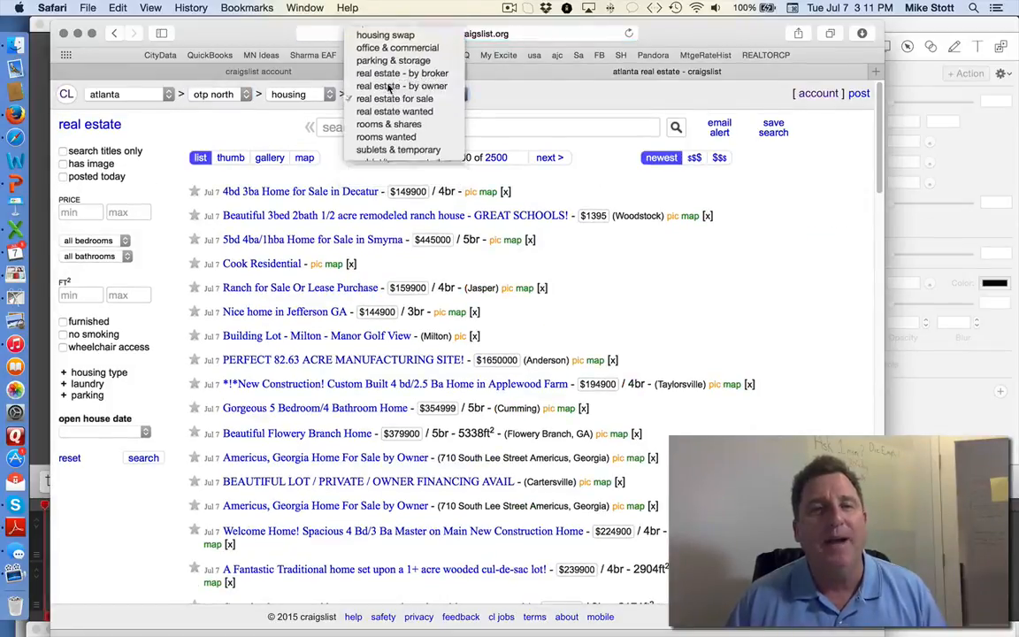
pyautogui.click(402, 85)
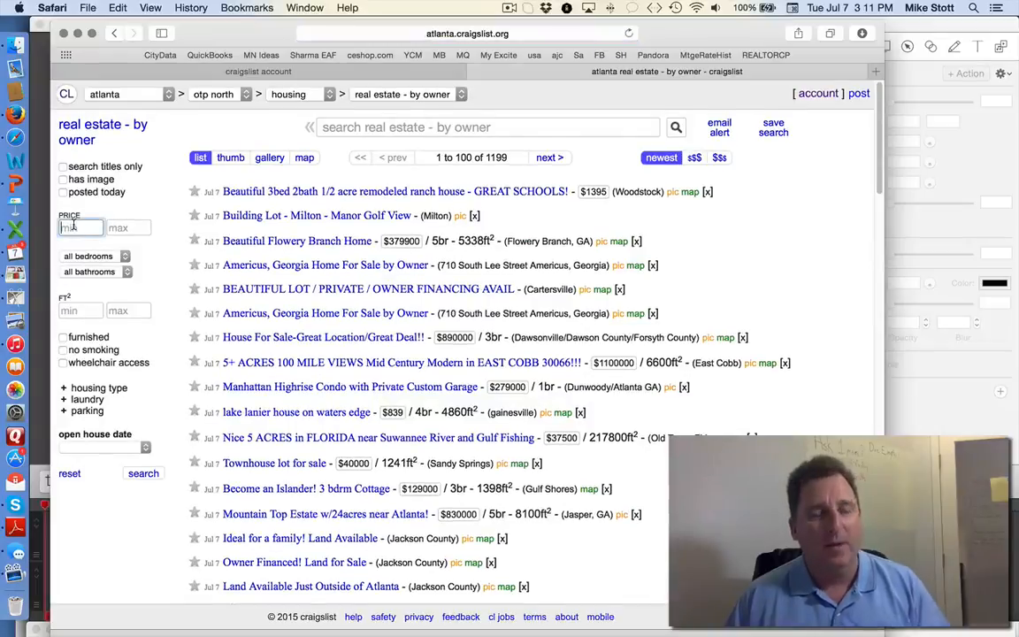
pyautogui.write('200000')
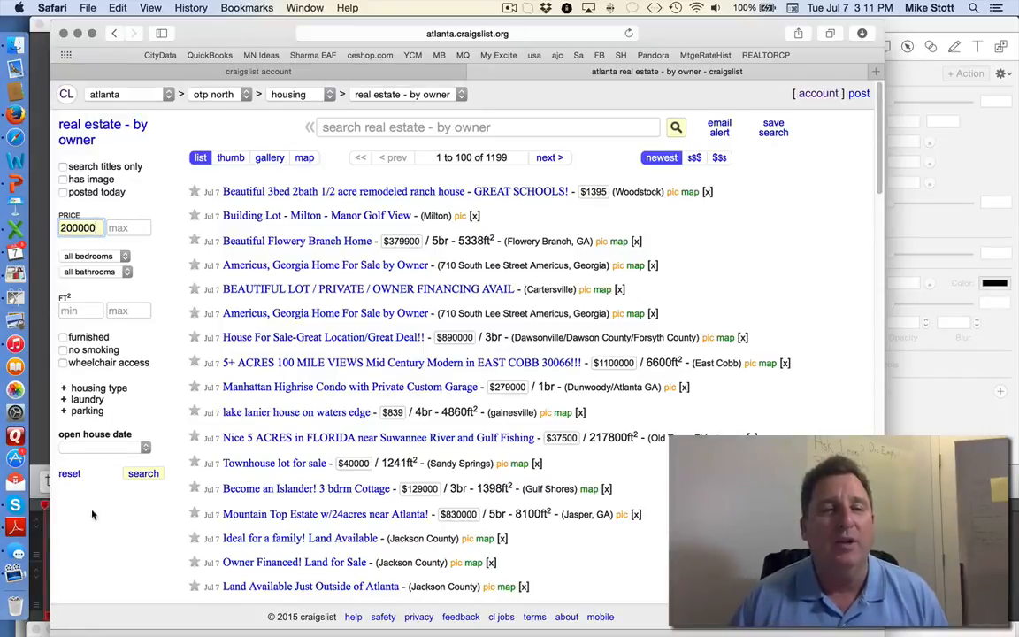
# Step: Run the search with the 200000 minimum (297 results) and scroll through the listing rows to select them
pyautogui.click(141, 473)
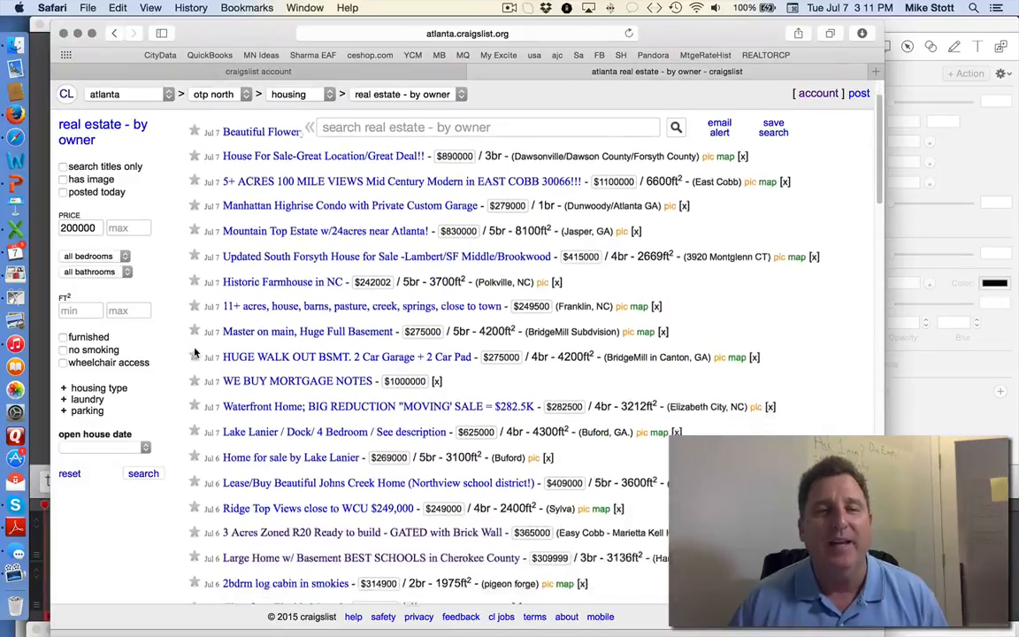
pyautogui.scroll(-3)
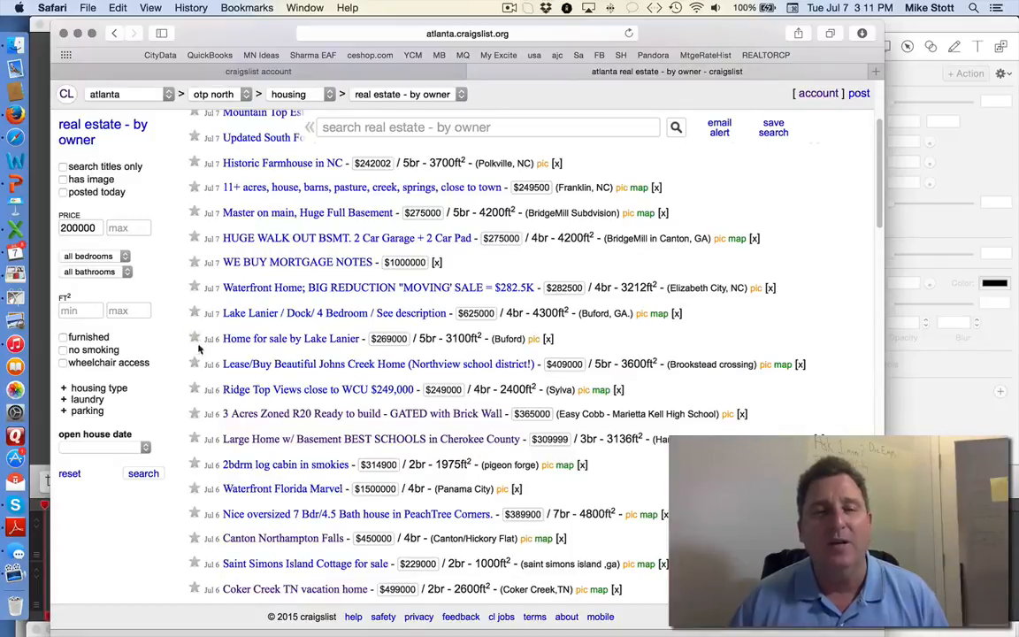
pyautogui.scroll(-3)
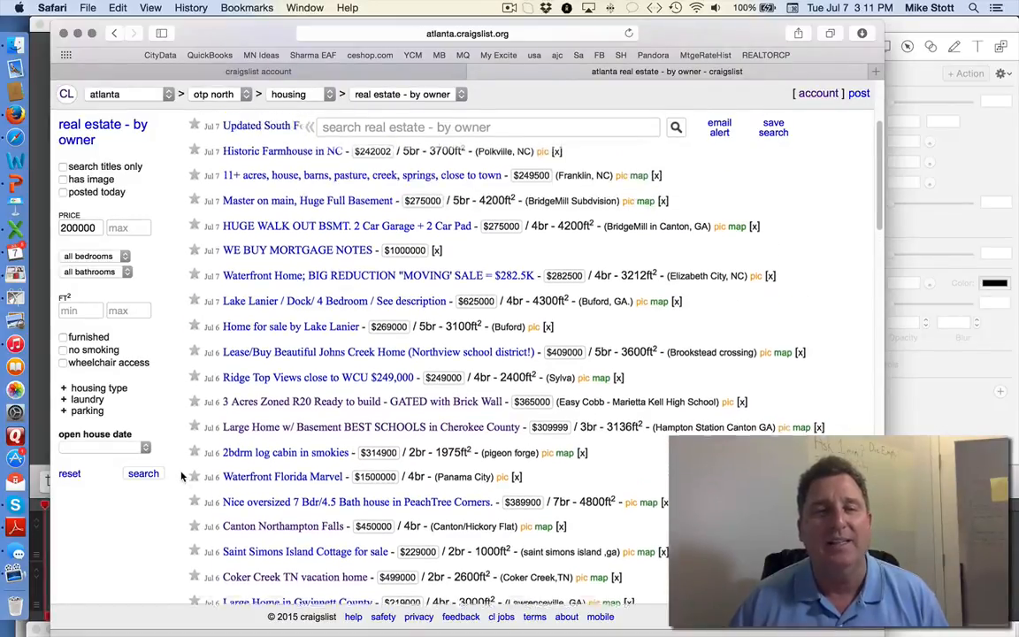
pyautogui.scroll(3)
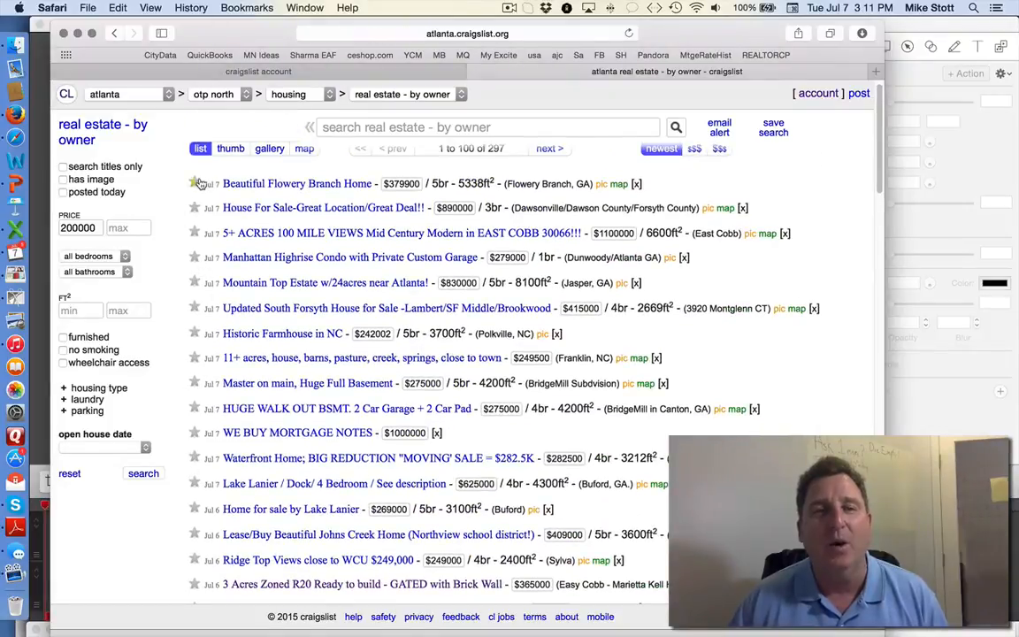
pyautogui.scroll(-3)
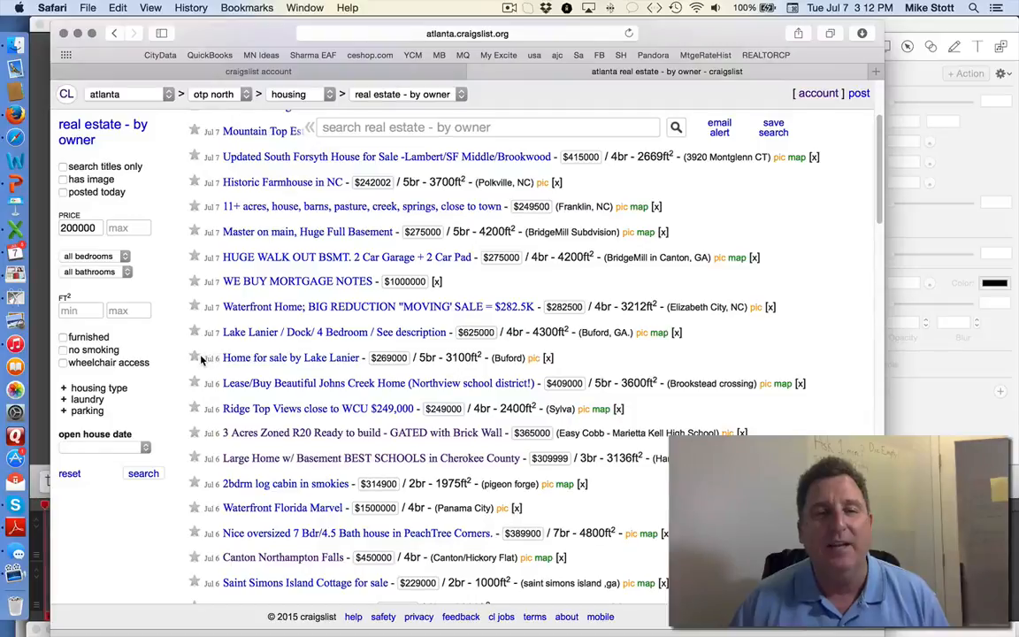
pyautogui.scroll(-3)
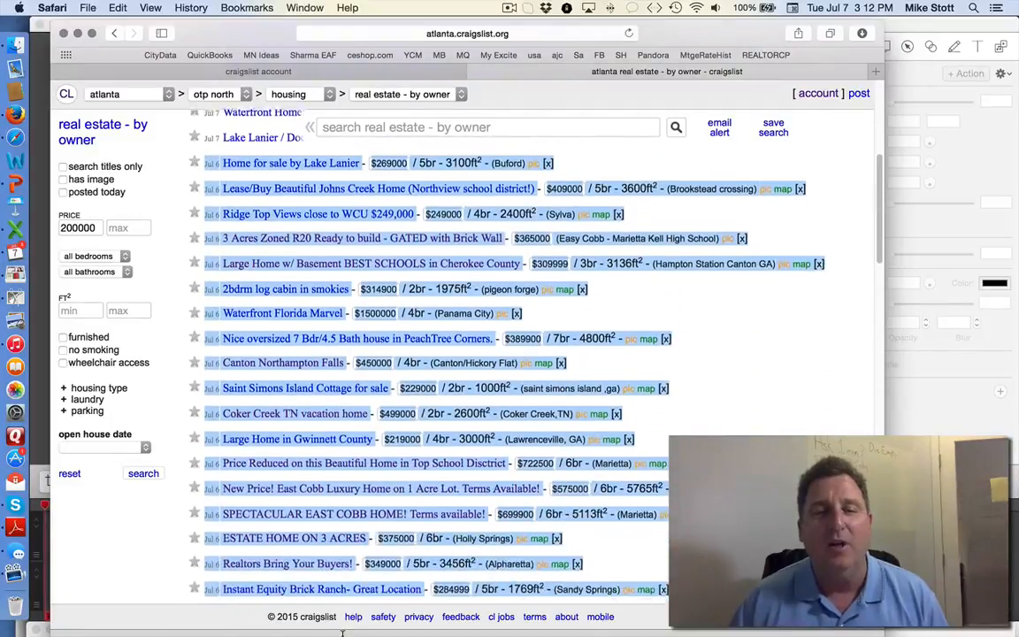
pyautogui.scroll(-3)
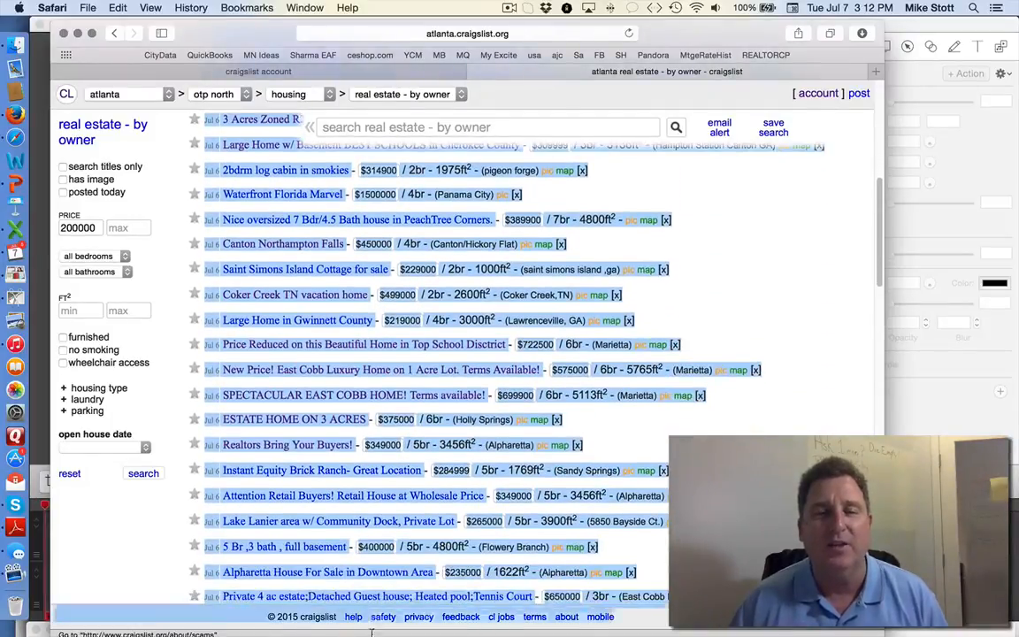
pyautogui.scroll(-3)
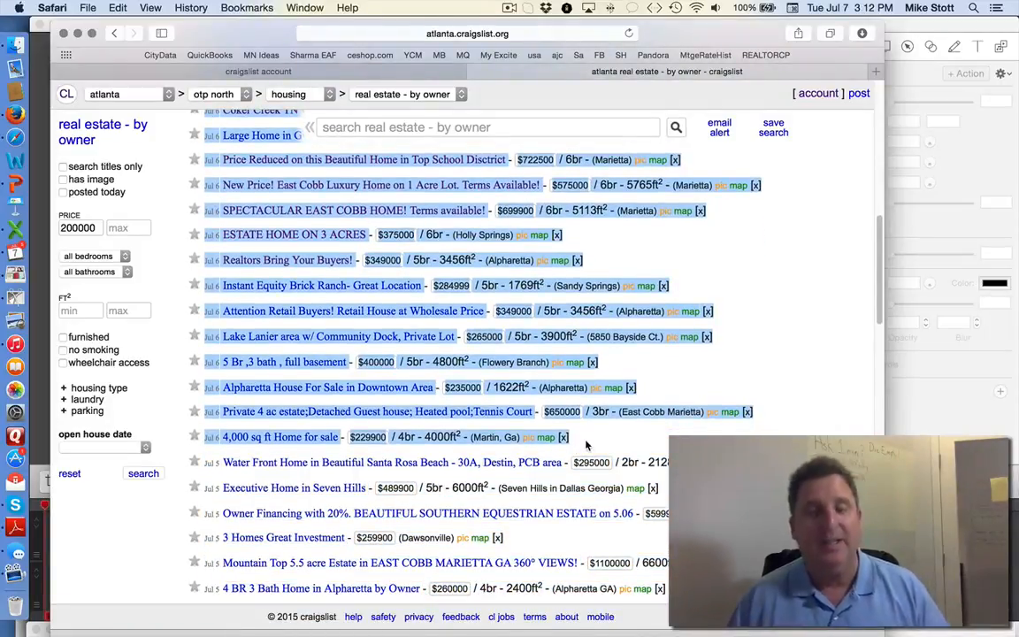
pyautogui.moveTo(15, 160)
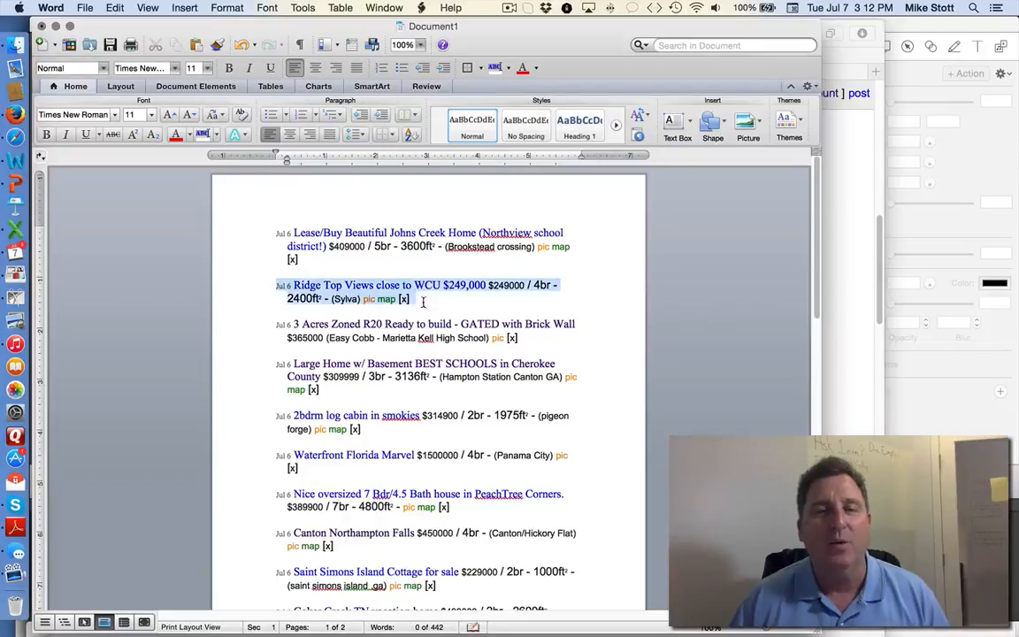
# Step: Delete the Ridge Top Views listing and scroll through the pasted list checking for other out-of-area entries
pyautogui.press('Delete')
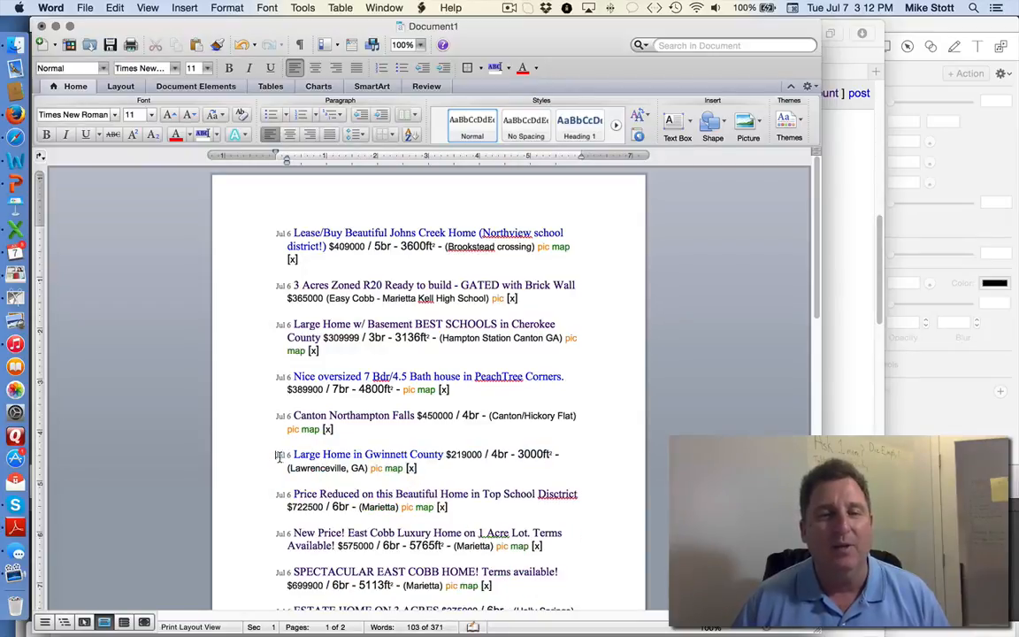
pyautogui.scroll(-3)
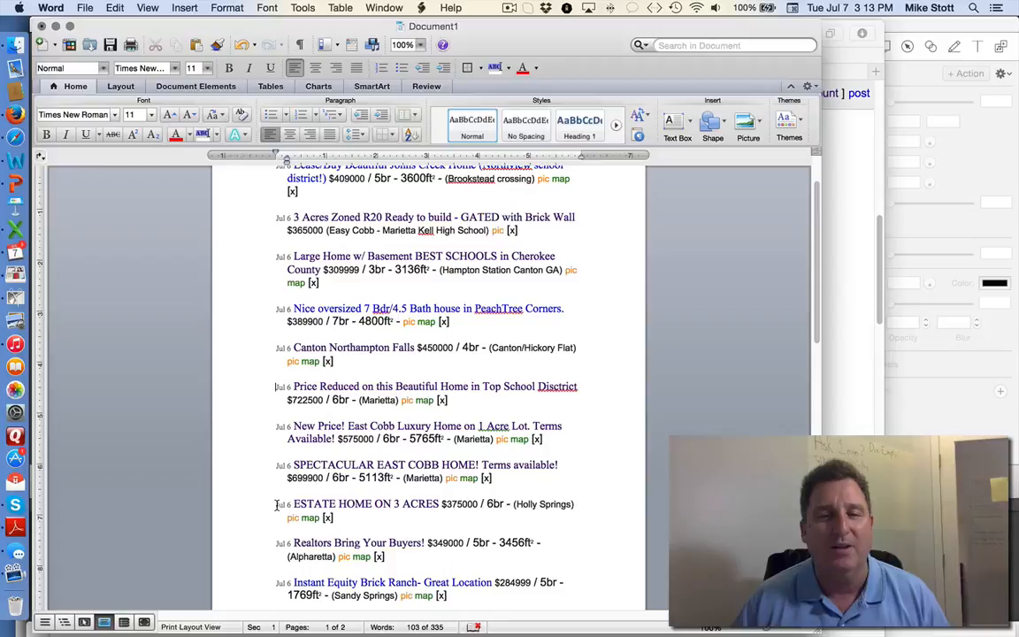
pyautogui.scroll(-3)
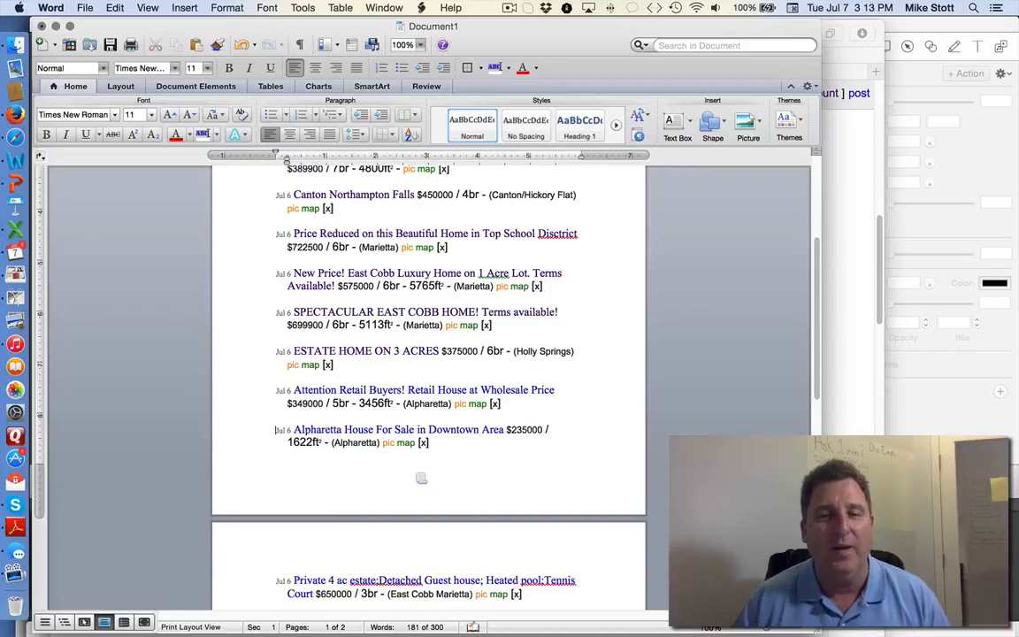
pyautogui.scroll(-3)
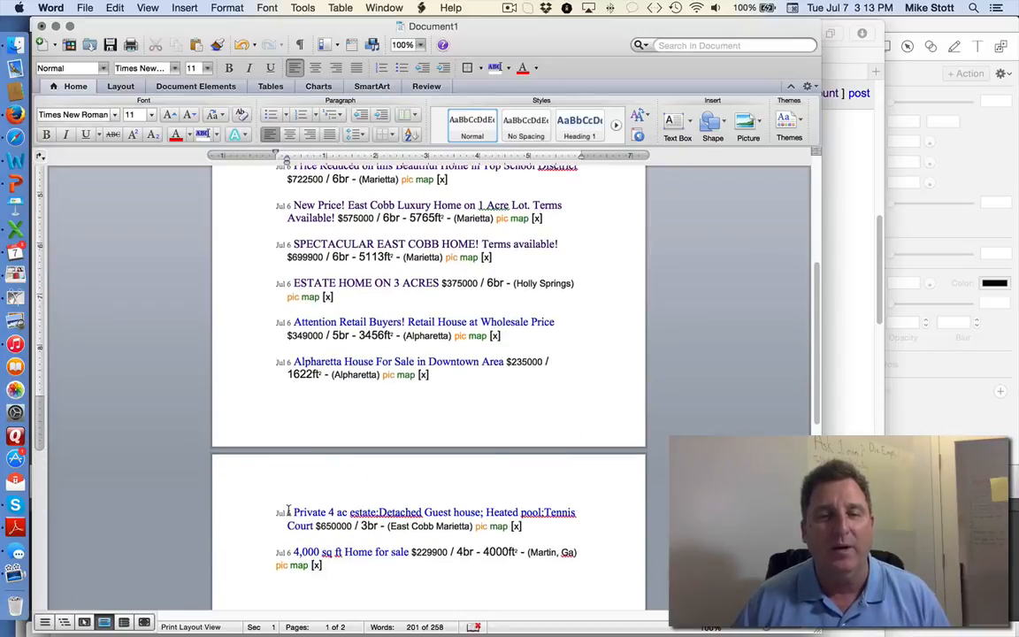
pyautogui.scroll(-3)
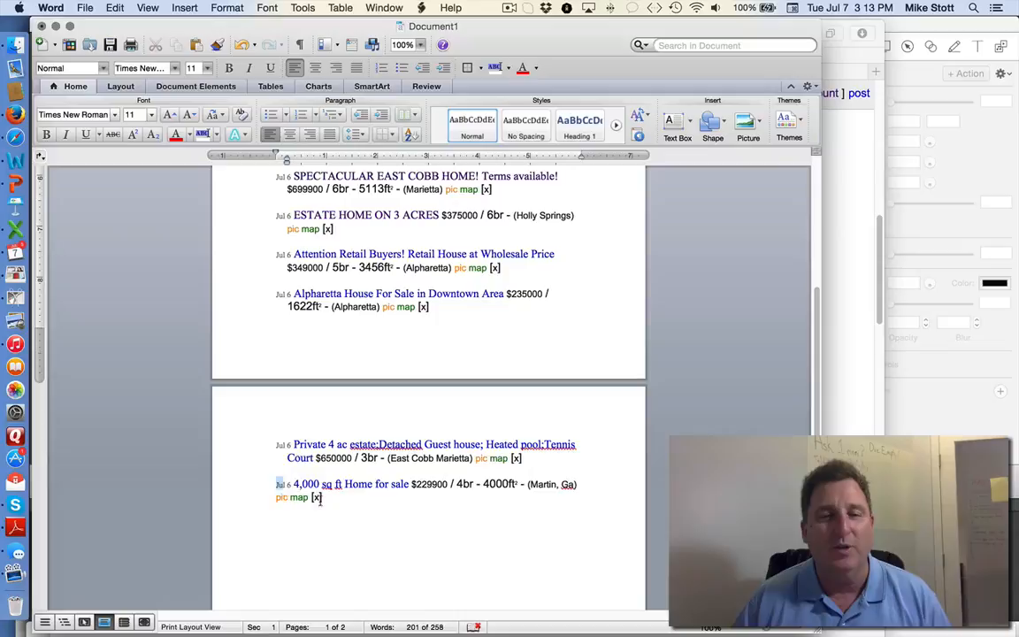
pyautogui.scroll(3)
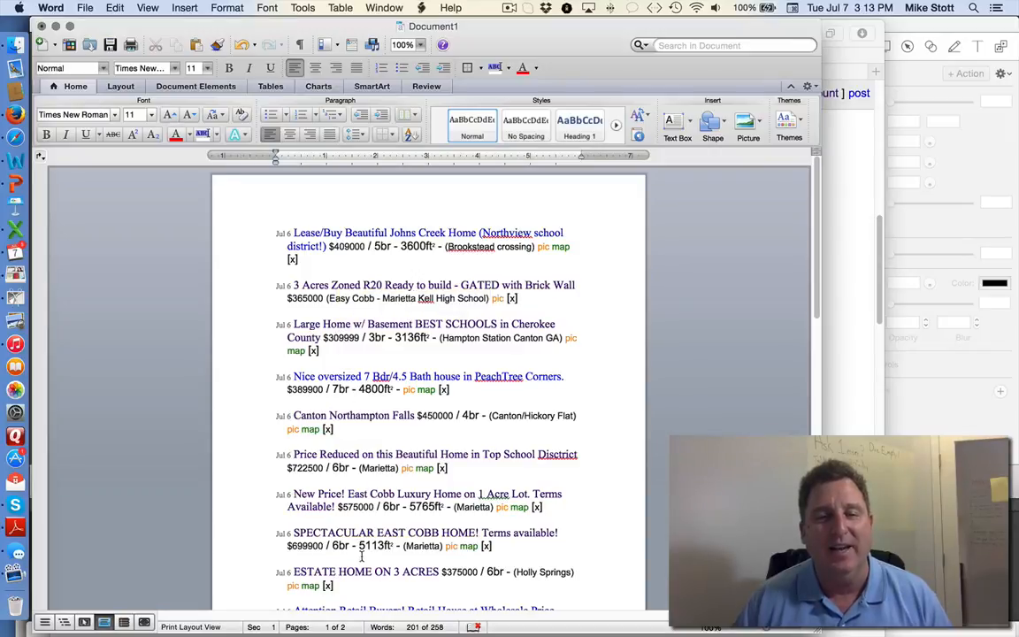
pyautogui.scroll(-3)
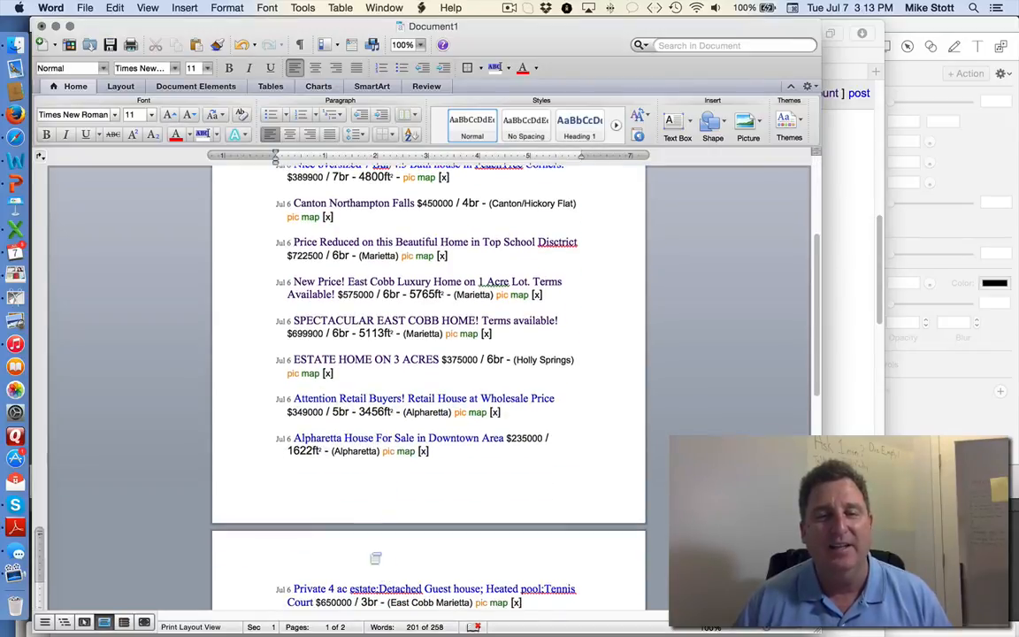
pyautogui.scroll(3)
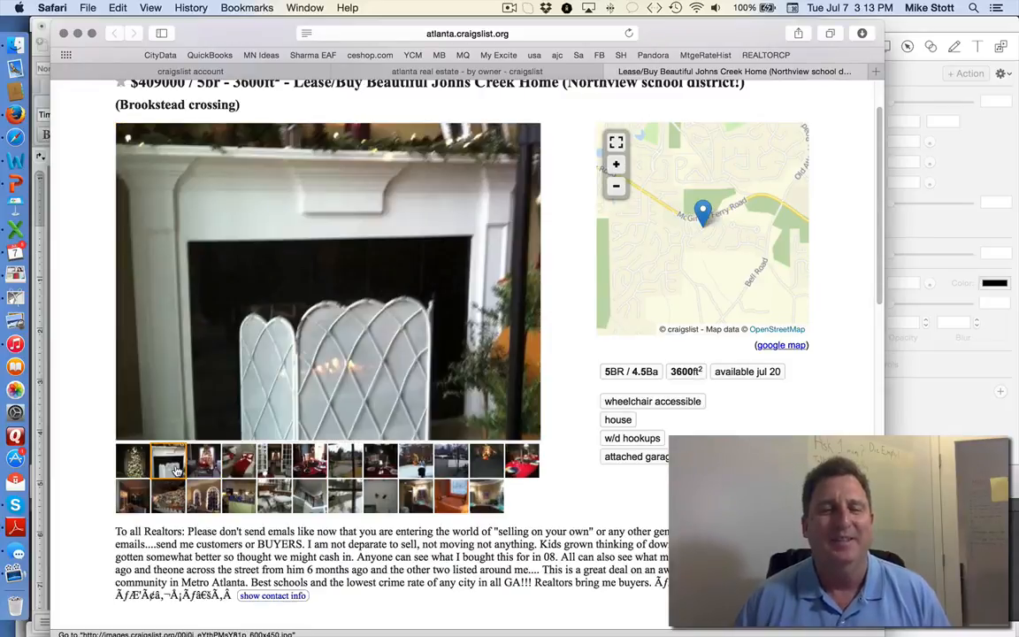
# Step: Browse the Johns Creek home's photos and read through its description
pyautogui.click(204, 459)
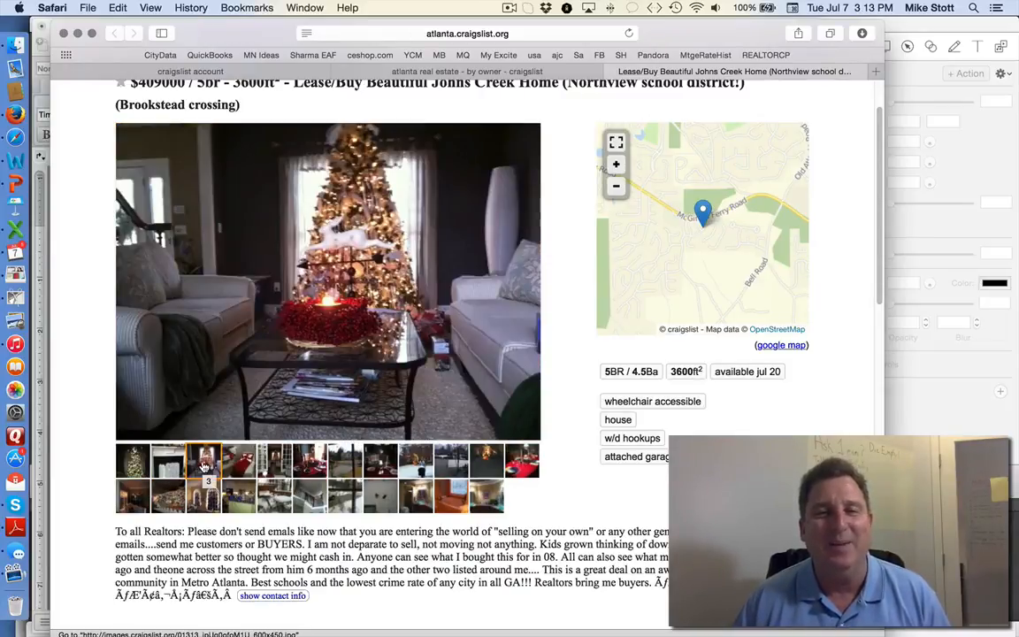
pyautogui.click(273, 460)
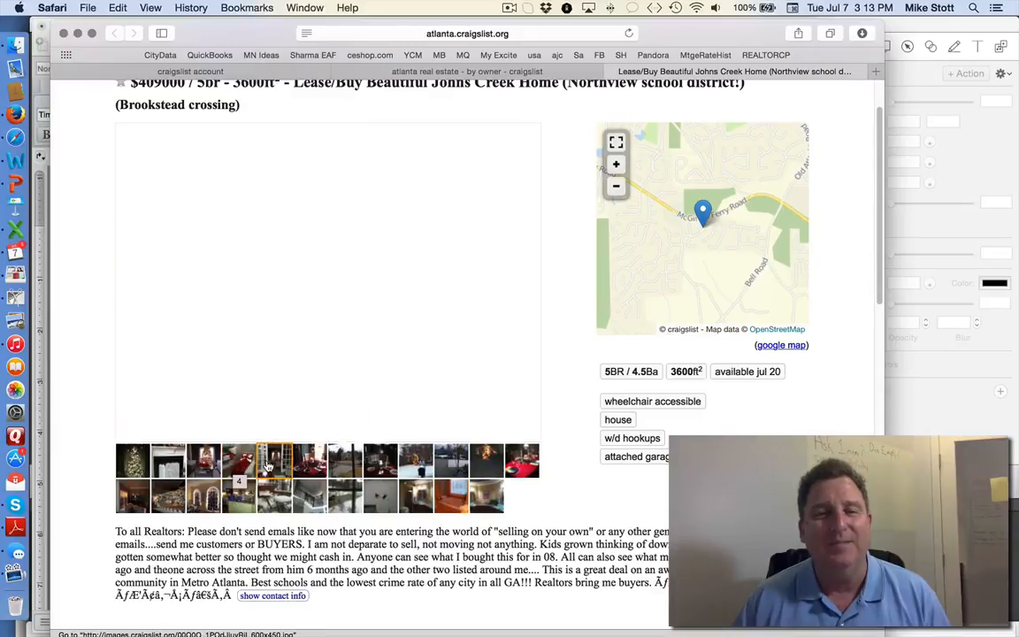
pyautogui.click(380, 460)
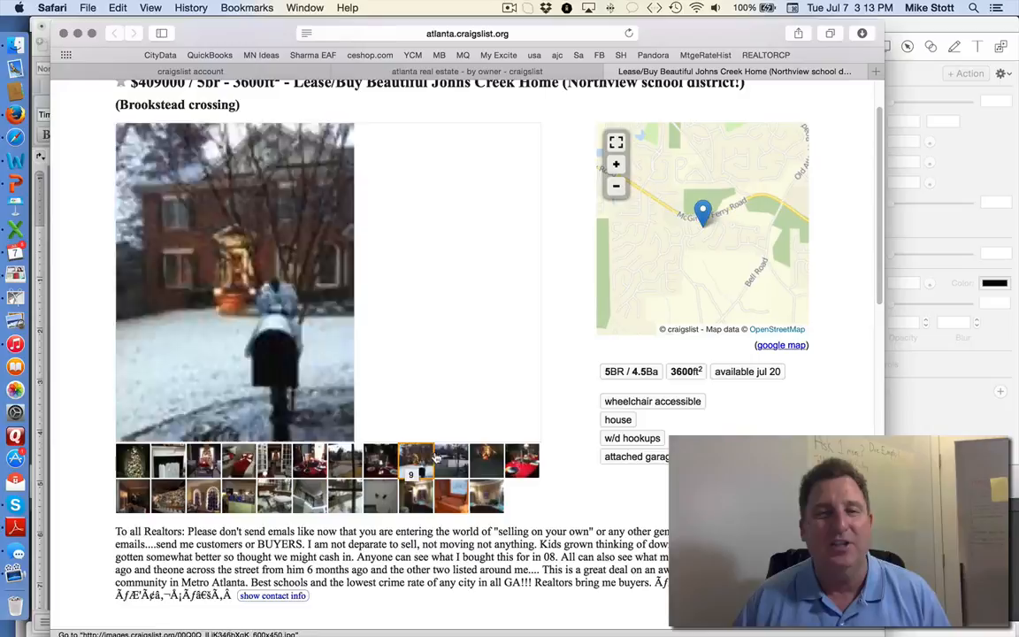
pyautogui.click(522, 459)
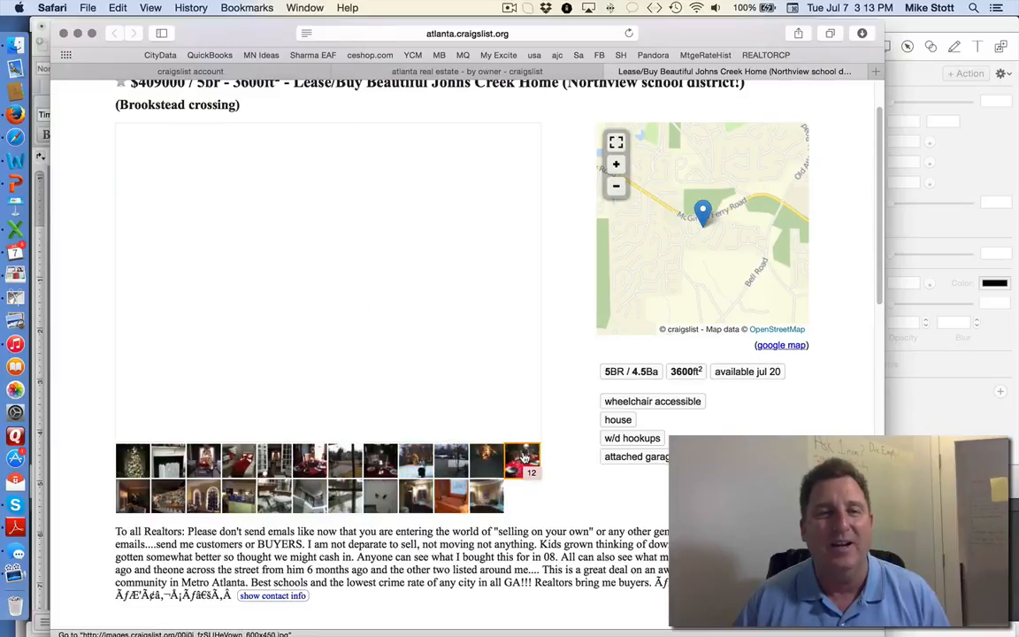
pyautogui.click(484, 495)
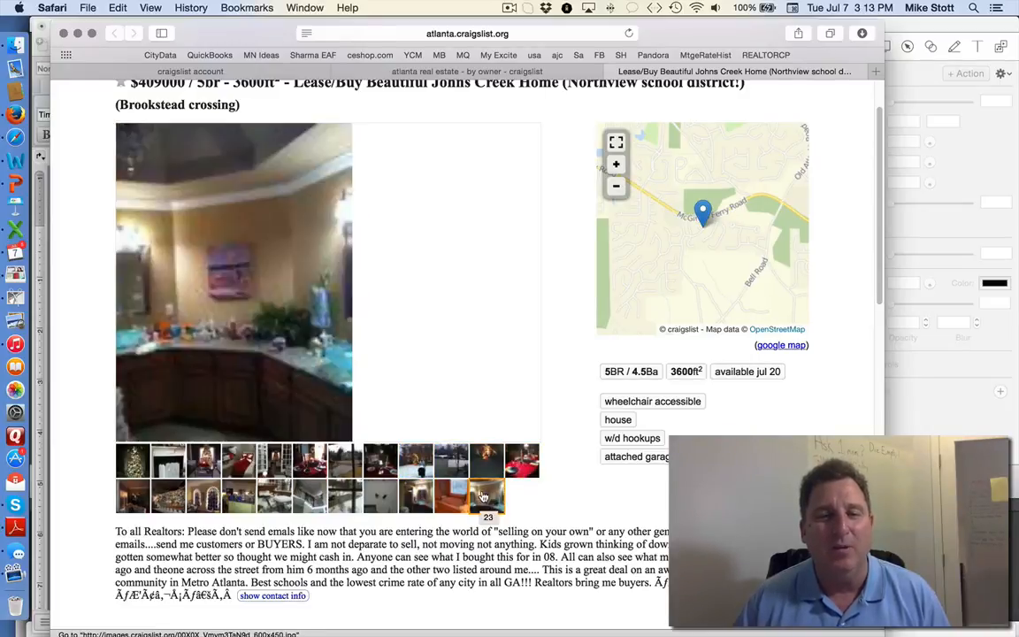
pyautogui.click(484, 495)
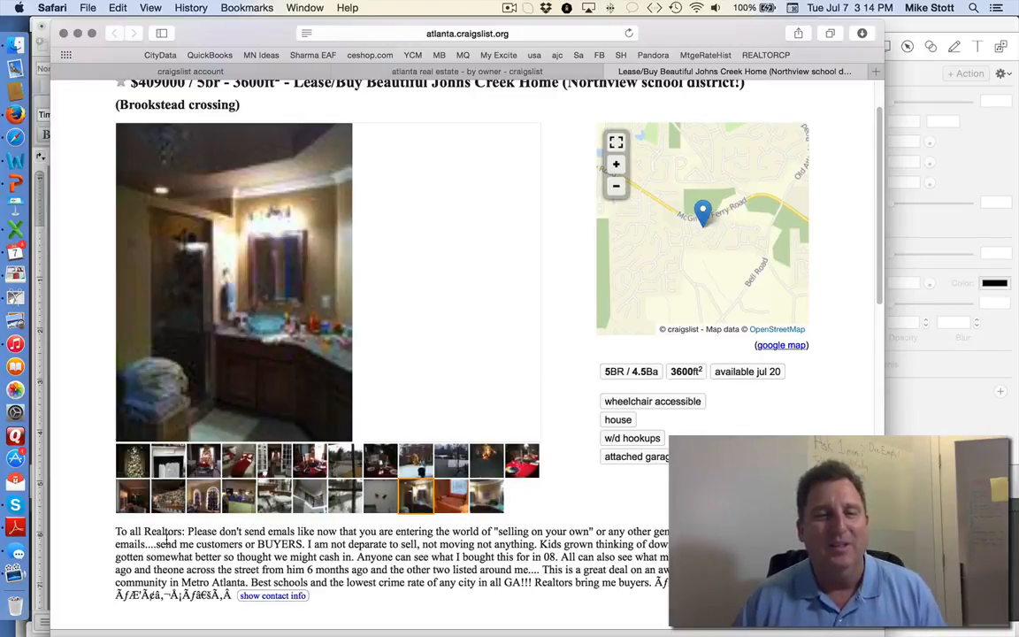
pyautogui.scroll(-3)
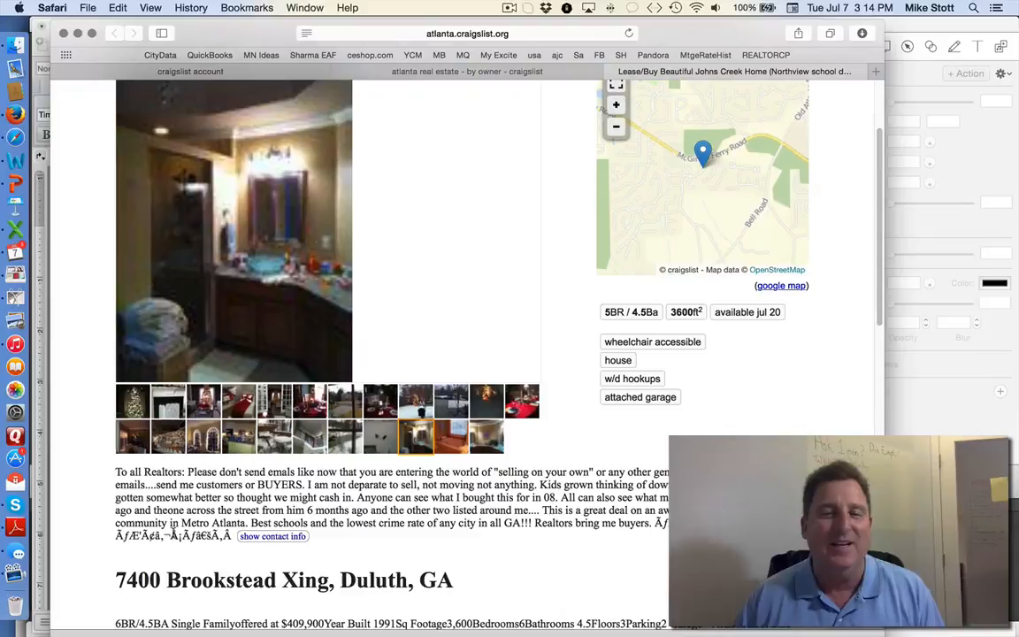
pyautogui.scroll(-3)
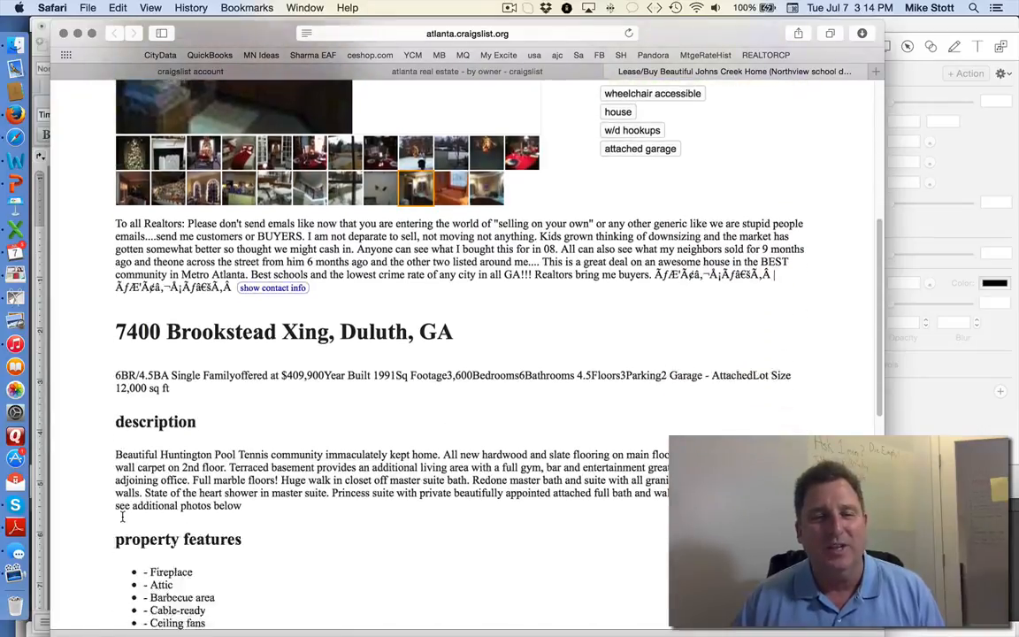
pyautogui.scroll(3)
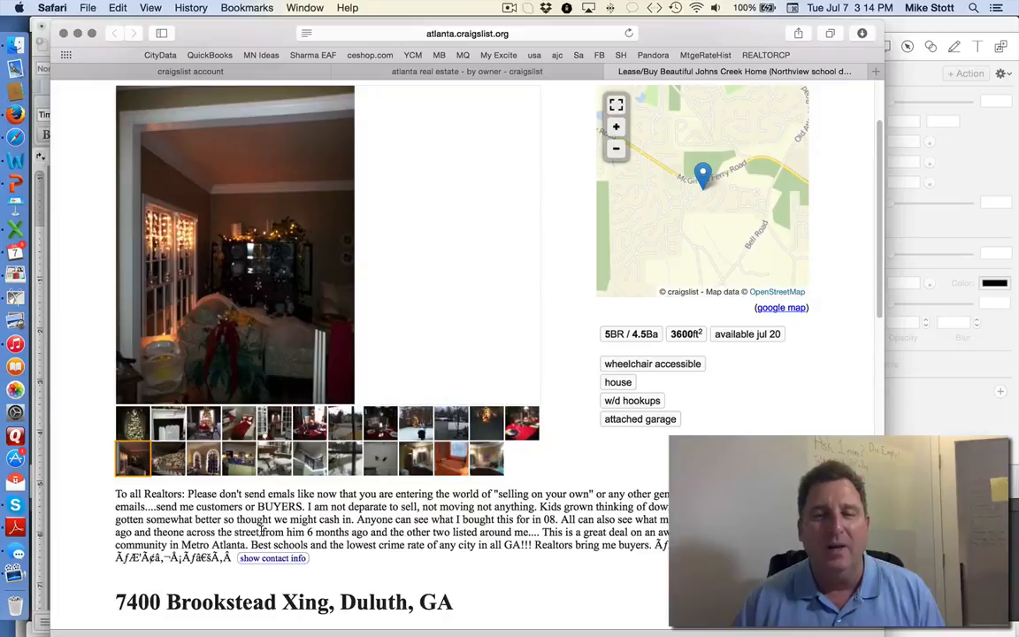
pyautogui.scroll(3)
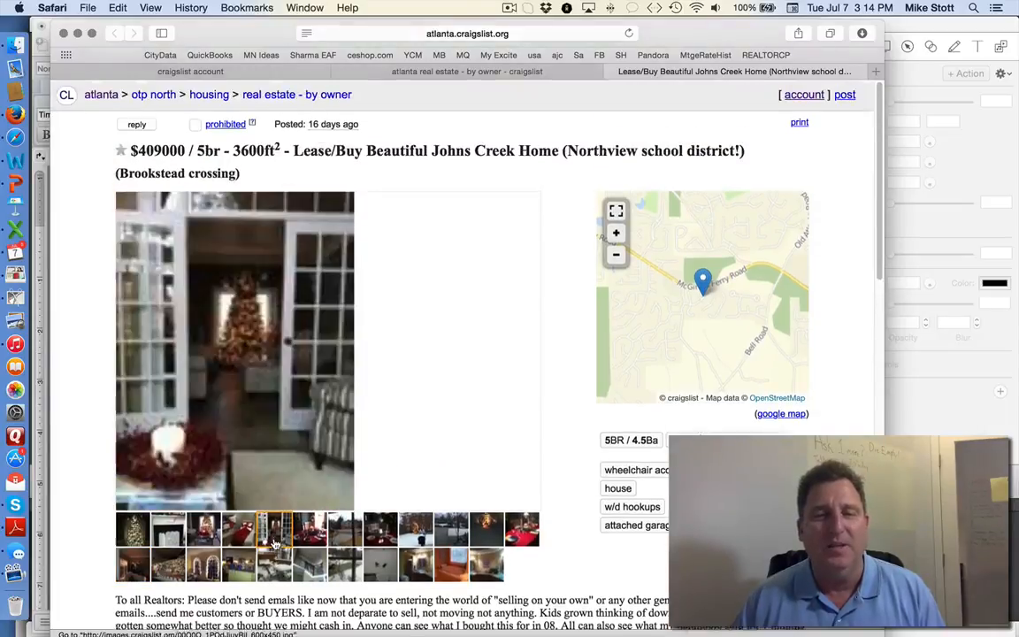
# Step: Show the seller's contact options and start an email reply to the owner
pyautogui.click(137, 124)
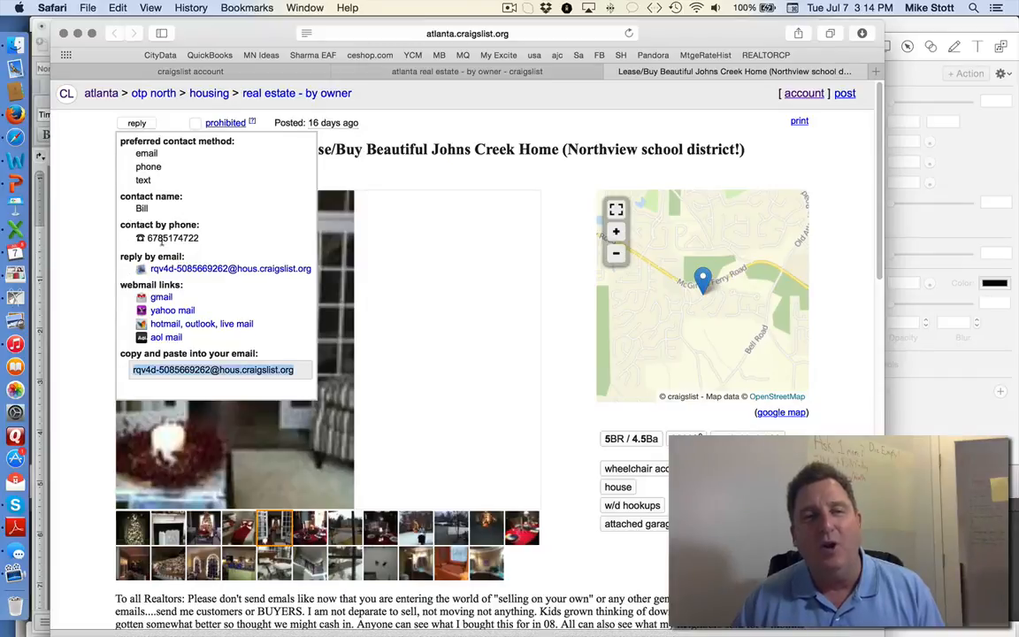
pyautogui.click(230, 269)
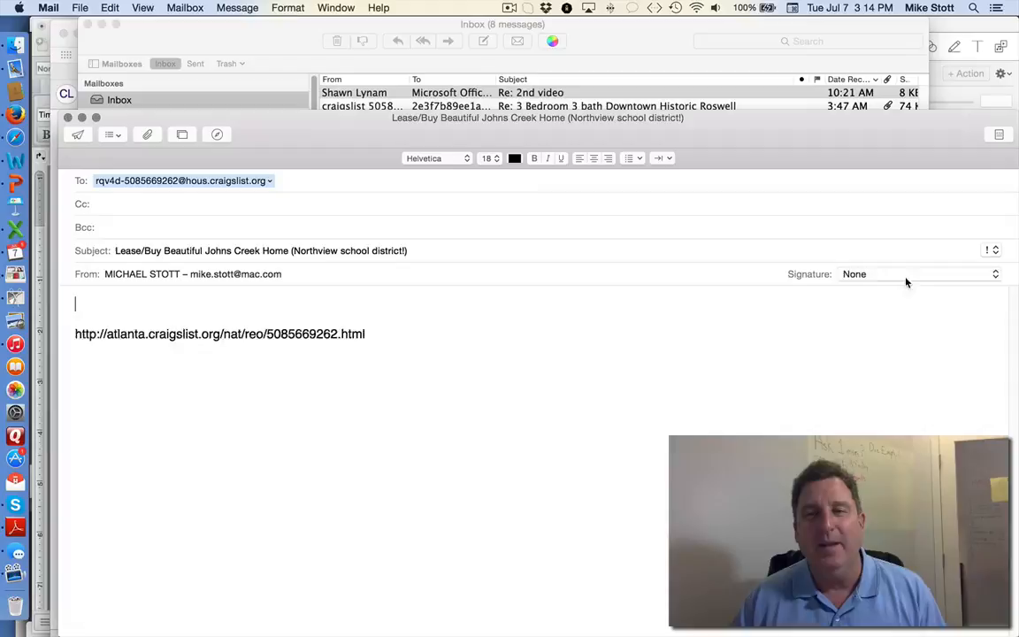
# Step: Set the reply's signature to the FSBO signature
pyautogui.click(920, 273)
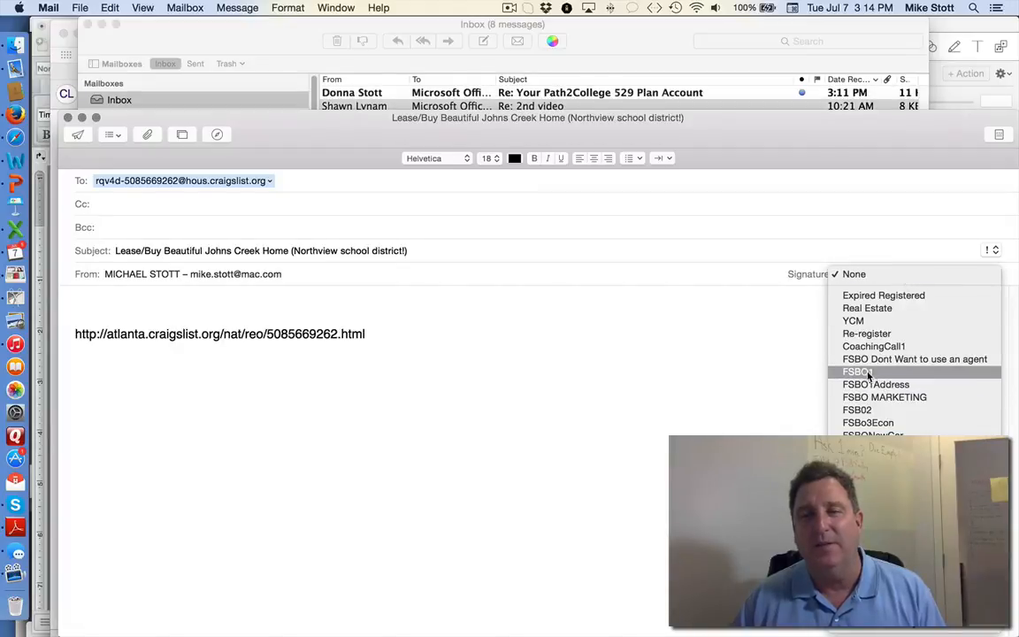
pyautogui.click(856, 372)
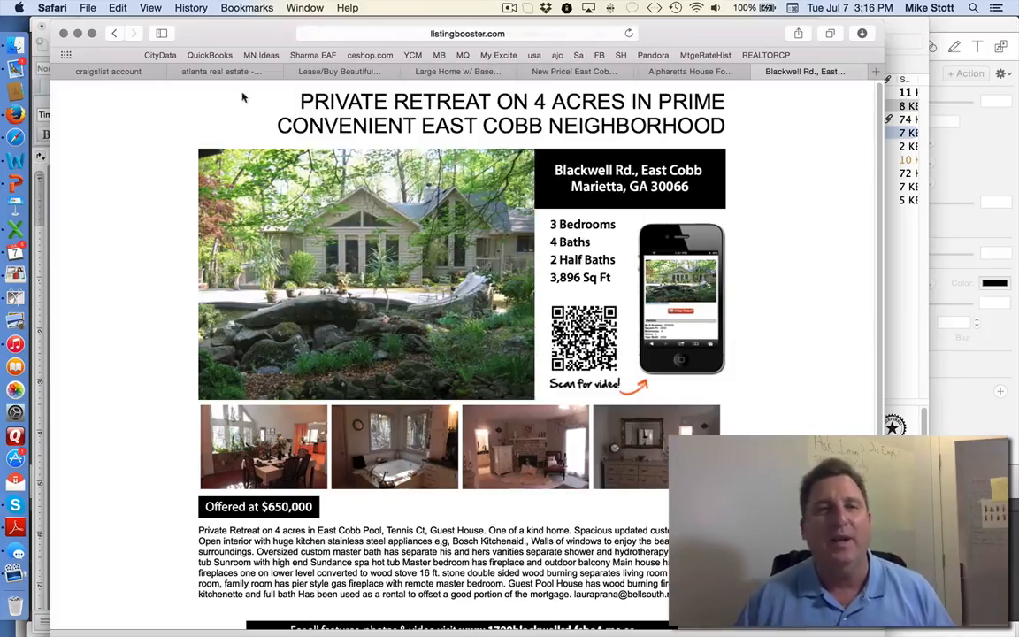
# Step: Go to the Craigslist account's saved searches showing the Atlanta by-owner $200,000-minimum alert with 297 hits
pyautogui.click(221, 71)
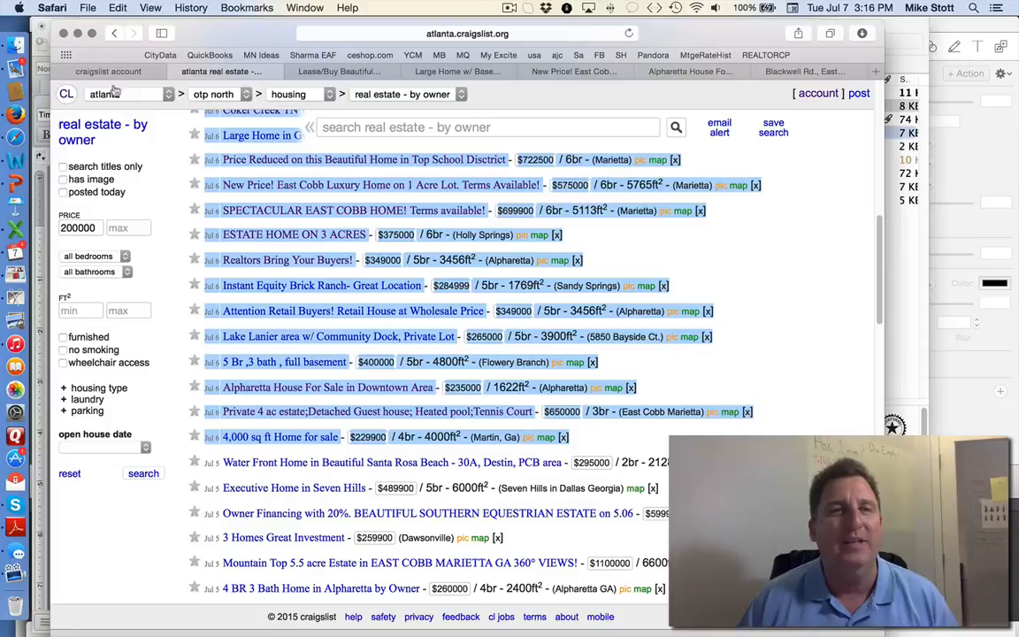
pyautogui.click(99, 71)
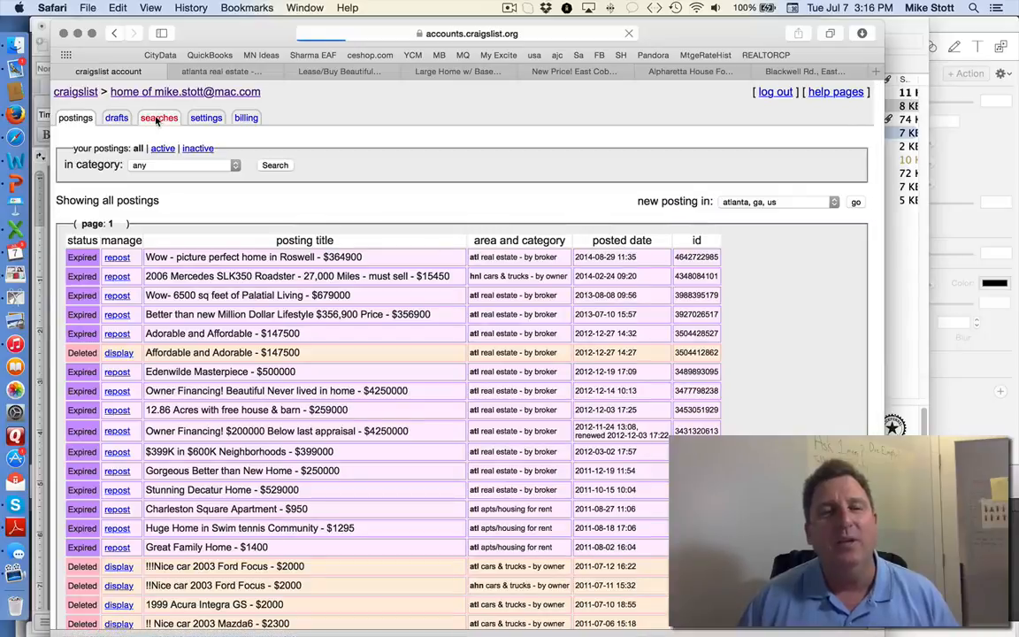
pyautogui.click(159, 117)
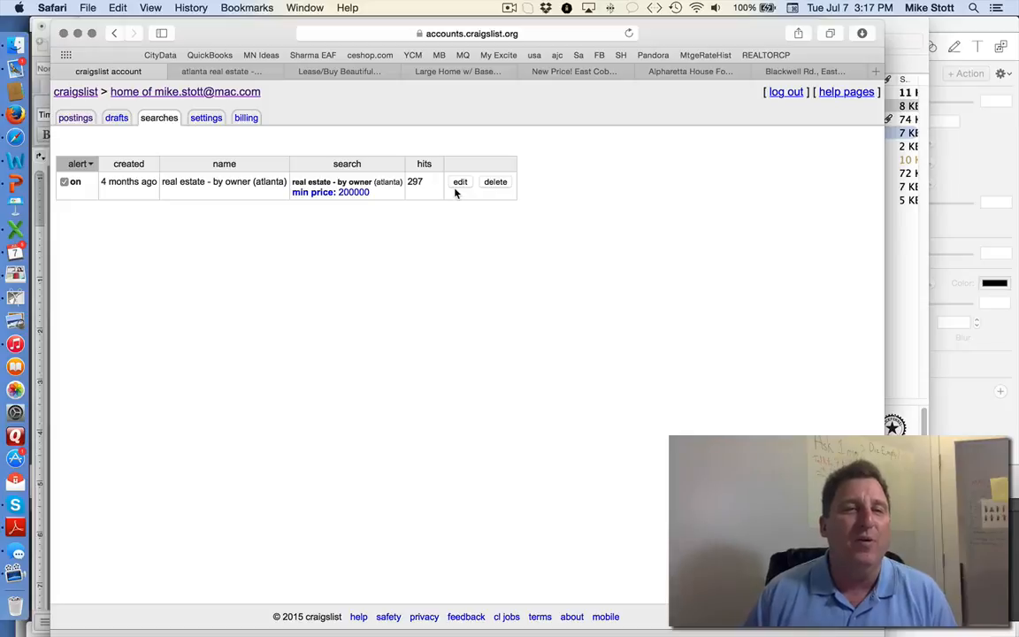
pyautogui.moveTo(266, 27)
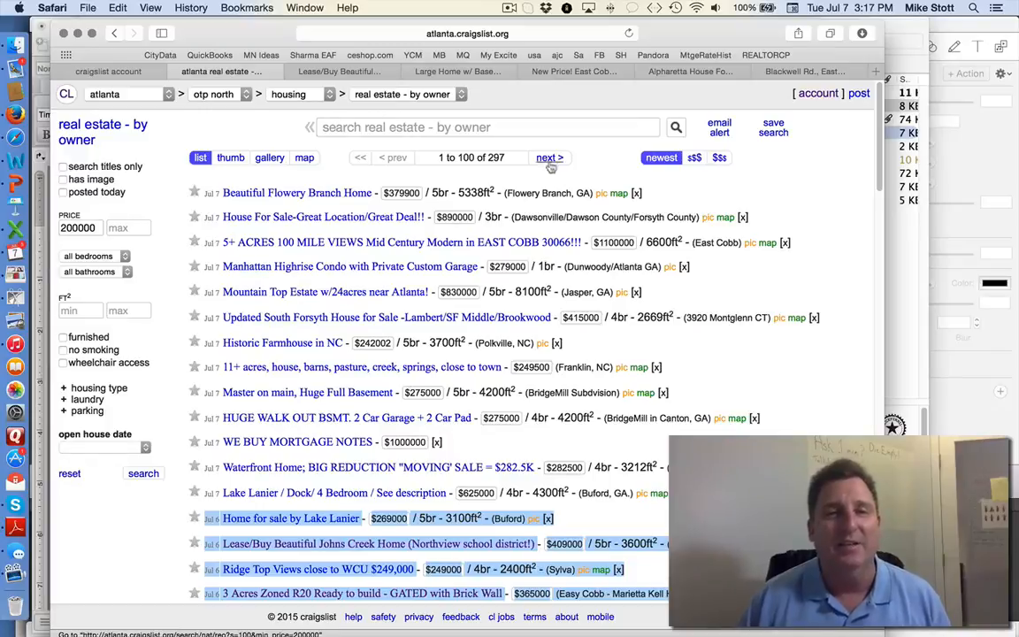
pyautogui.moveTo(683, 170)
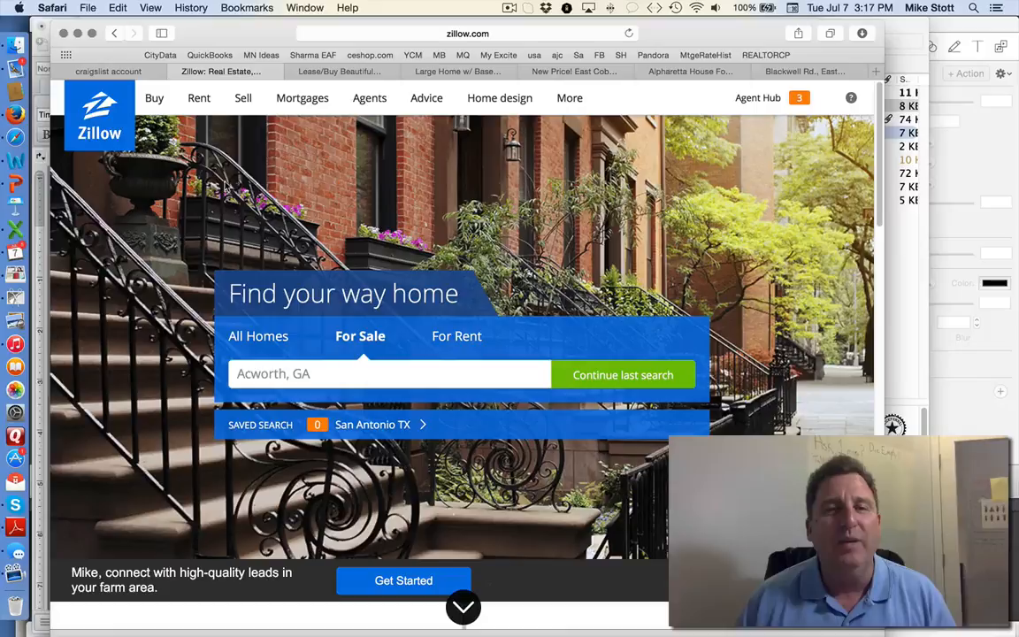
# Step: Search Zillow for 30075 and set Listing Type to By Owner and Make Me Move
pyautogui.write('30')
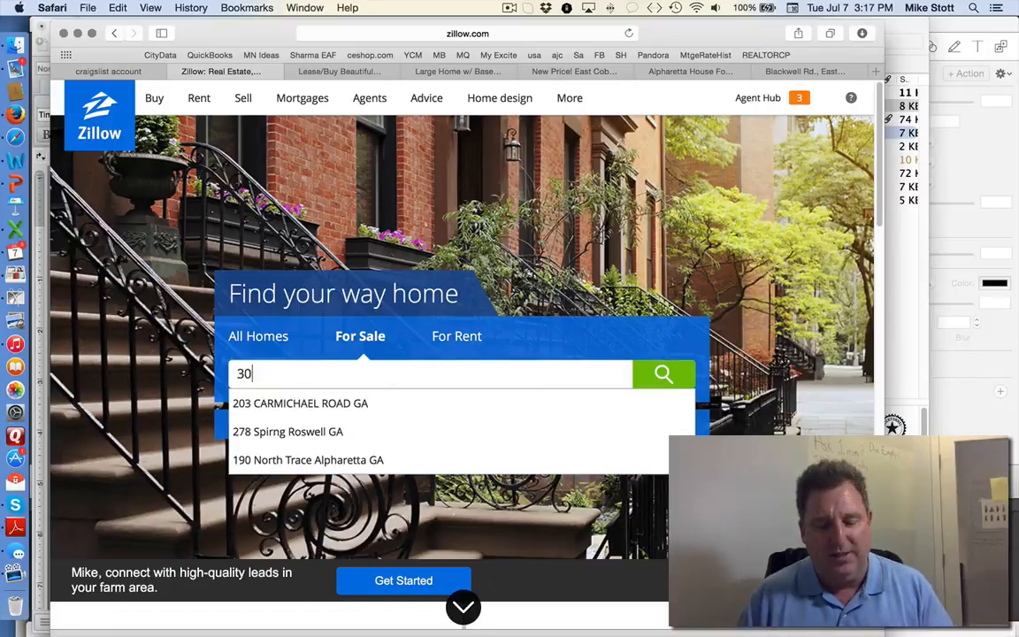
pyautogui.write('075')
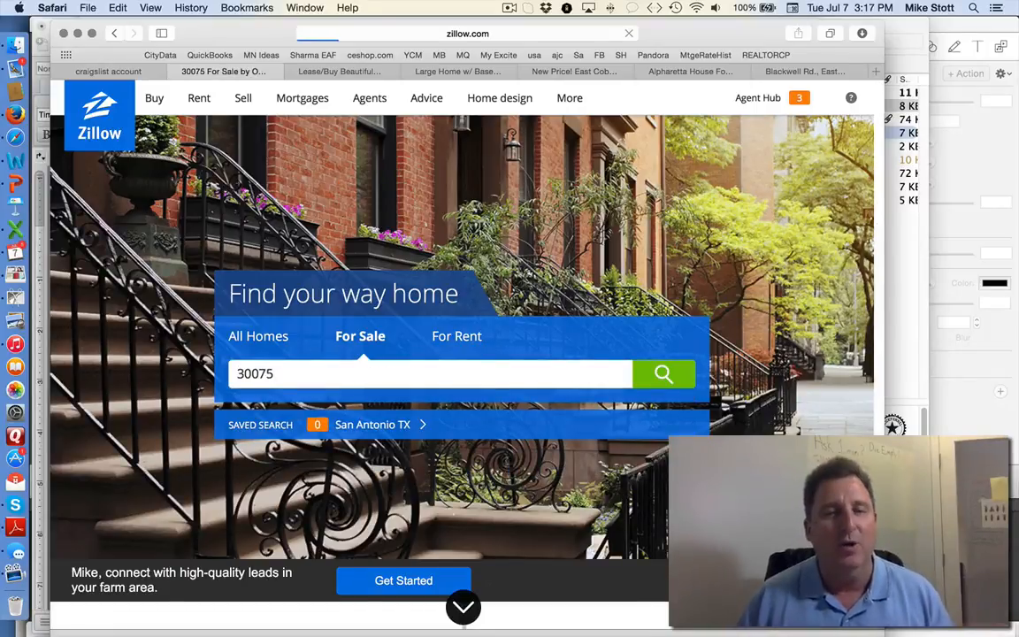
pyautogui.click(664, 373)
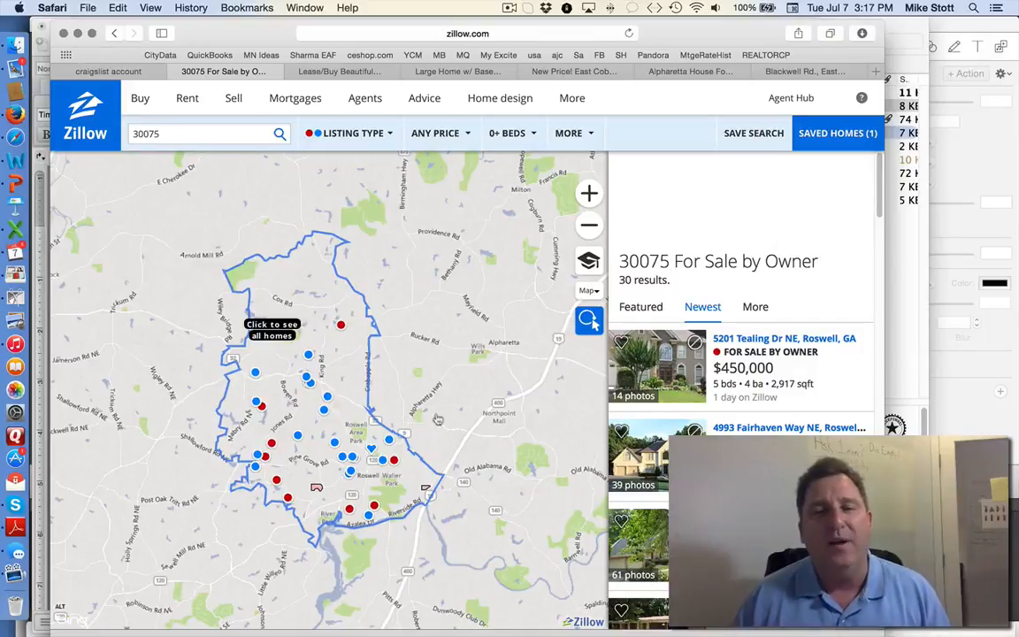
pyautogui.click(232, 97)
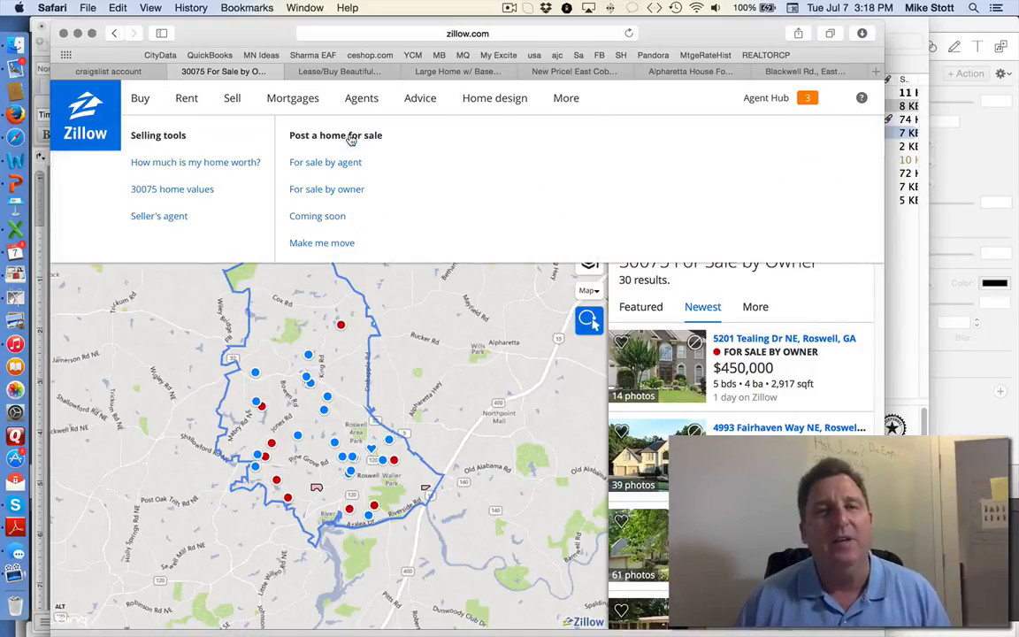
pyautogui.moveTo(120, 159)
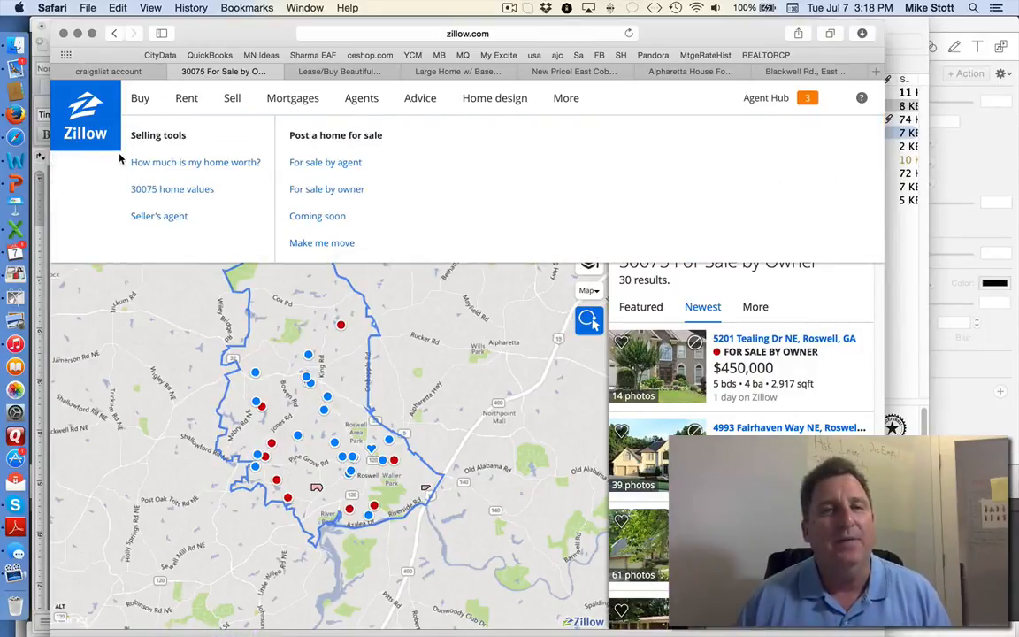
pyautogui.click(346, 132)
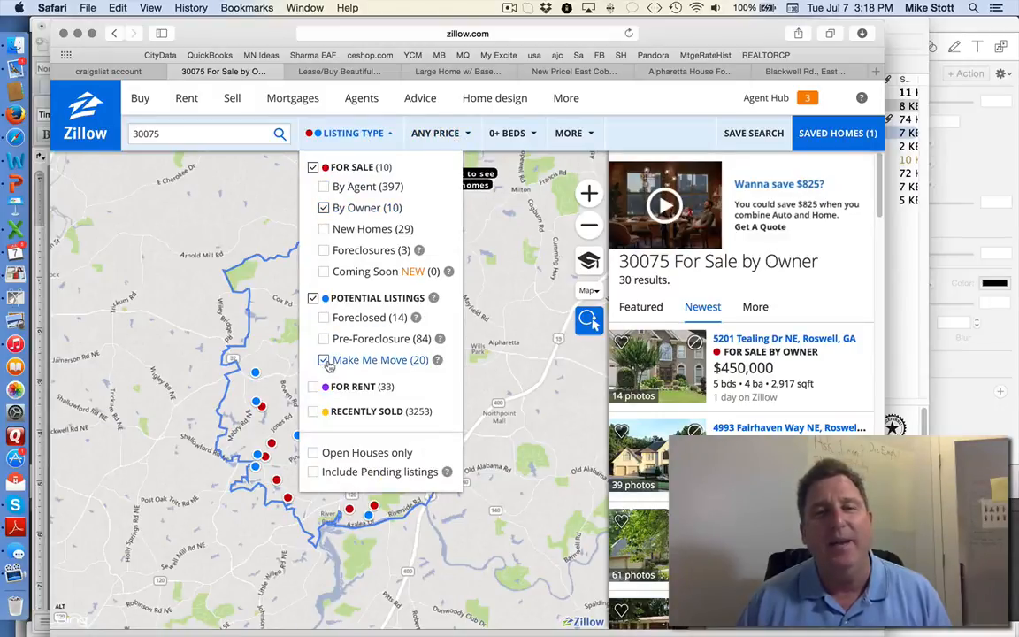
pyautogui.moveTo(177, 227)
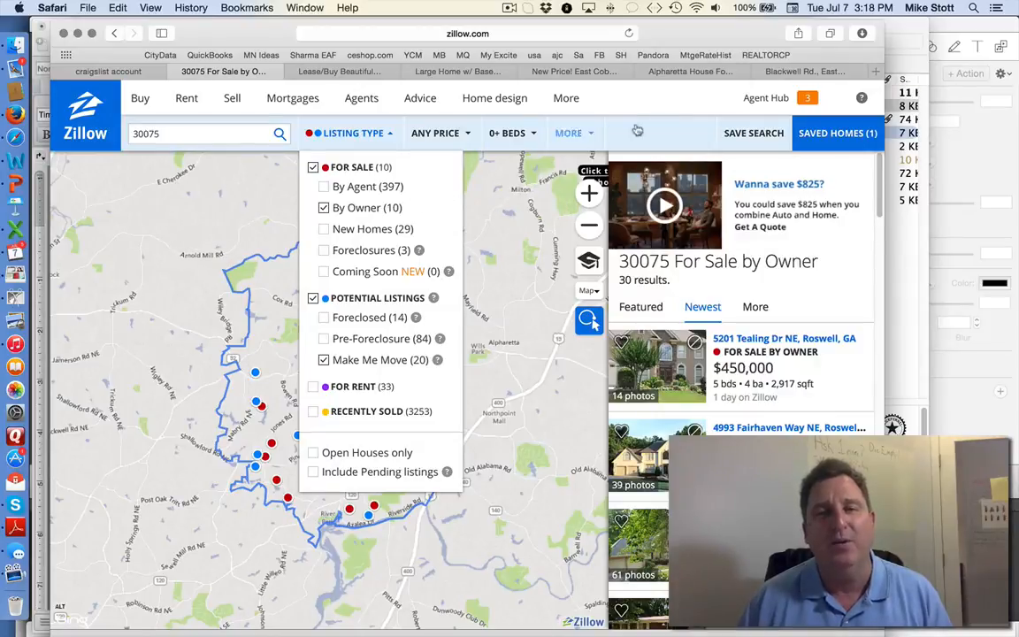
pyautogui.click(354, 132)
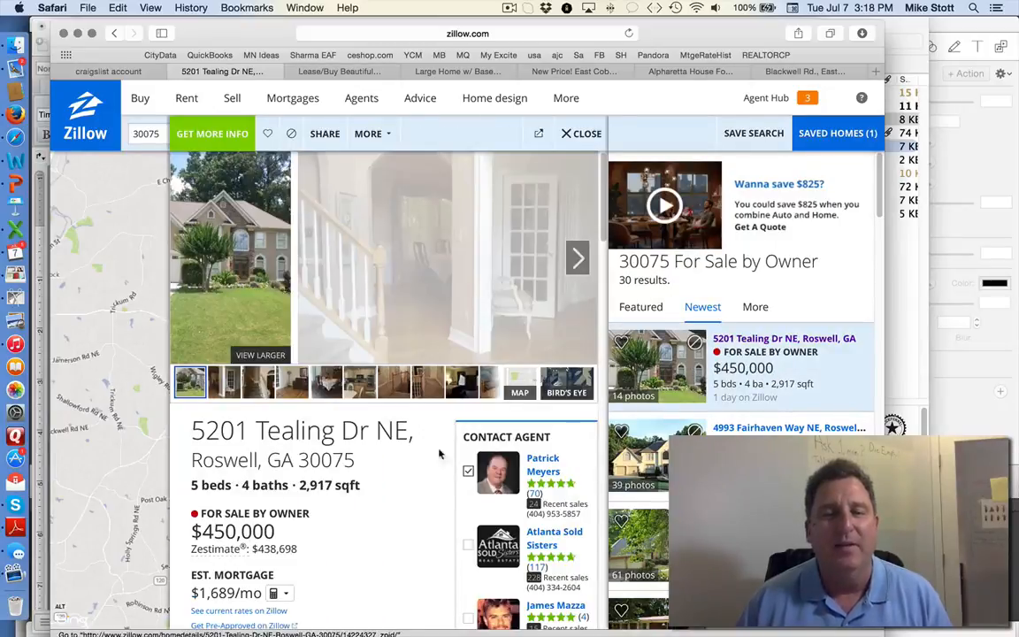
pyautogui.scroll(-3)
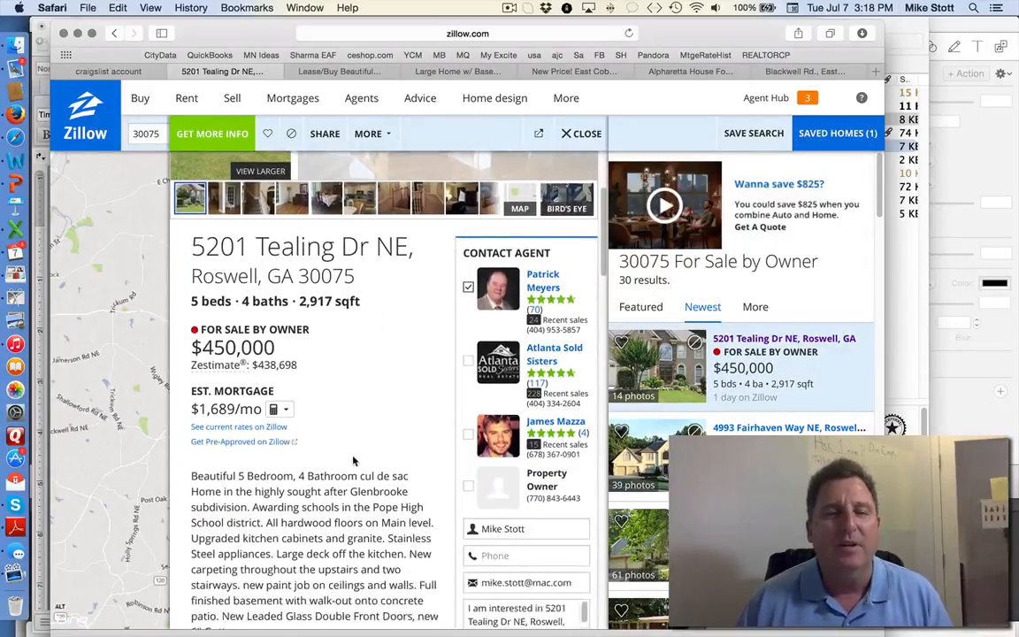
pyautogui.scroll(-3)
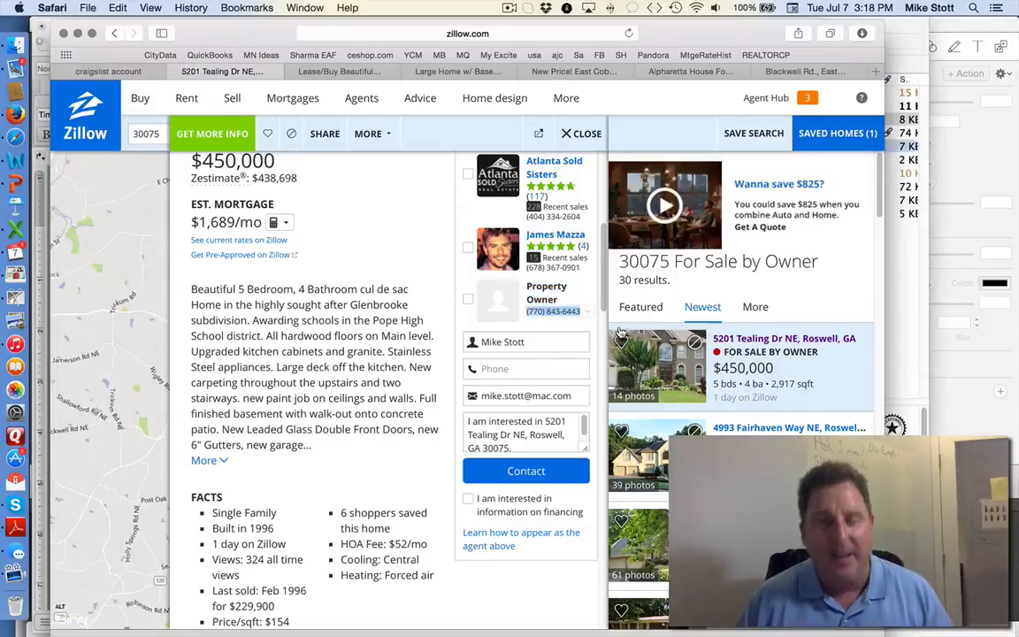
pyautogui.click(468, 32)
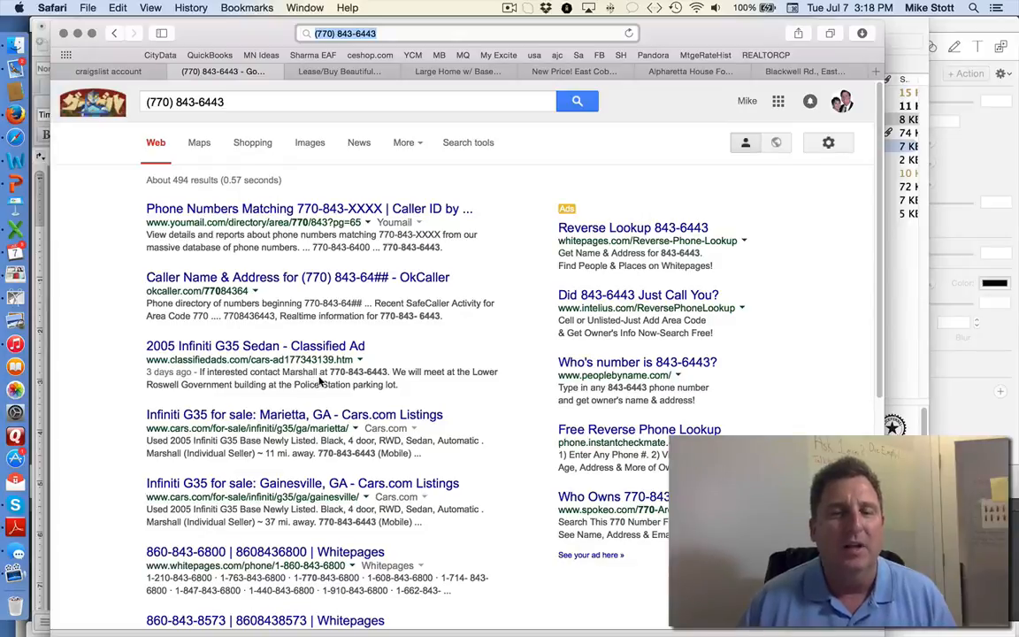
pyautogui.scroll(-3)
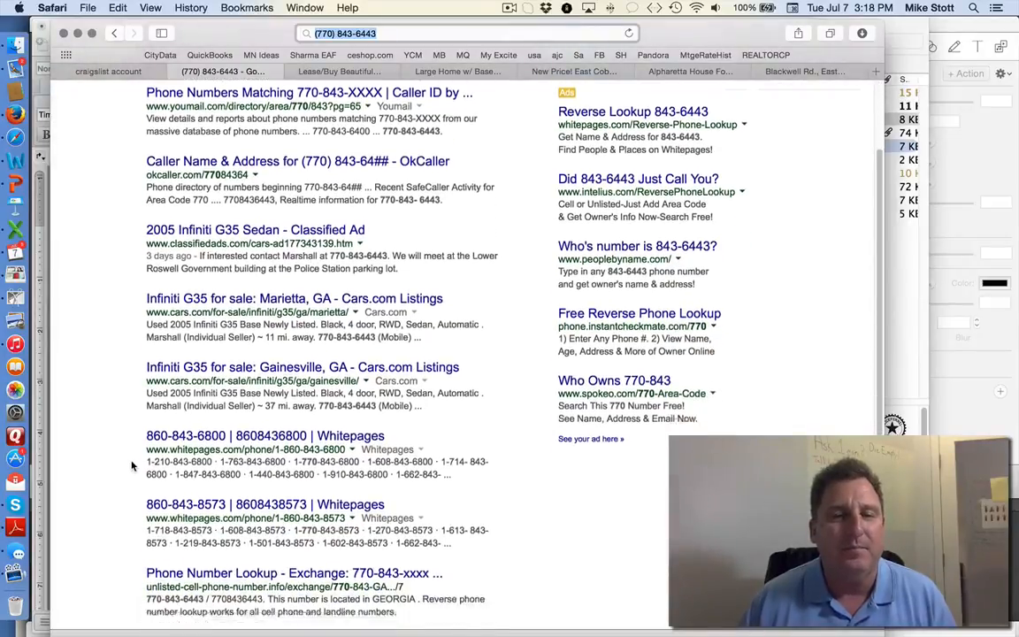
pyautogui.scroll(3)
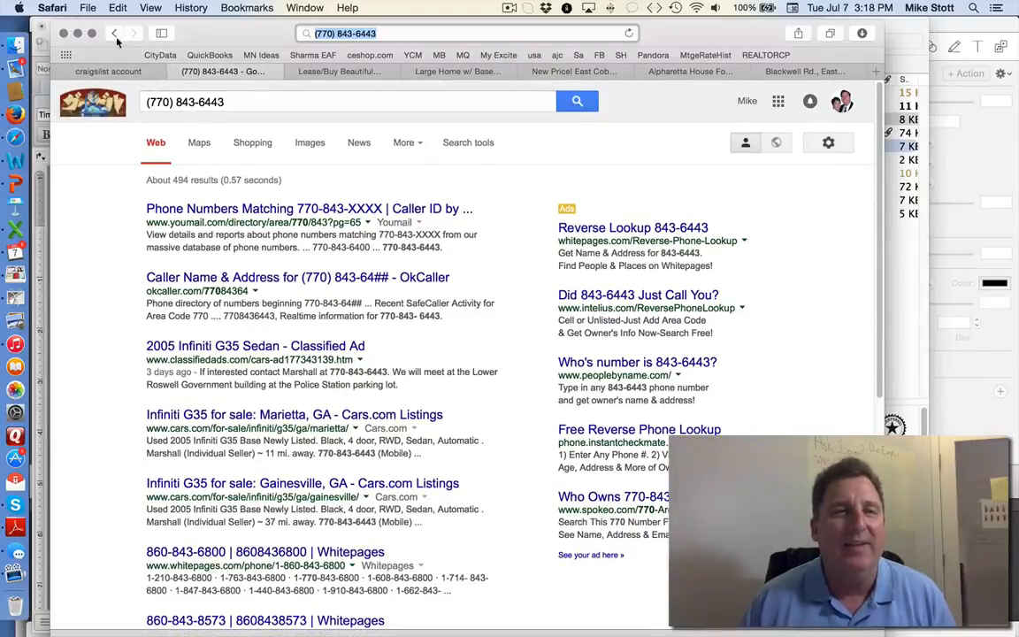
pyautogui.click(221, 71)
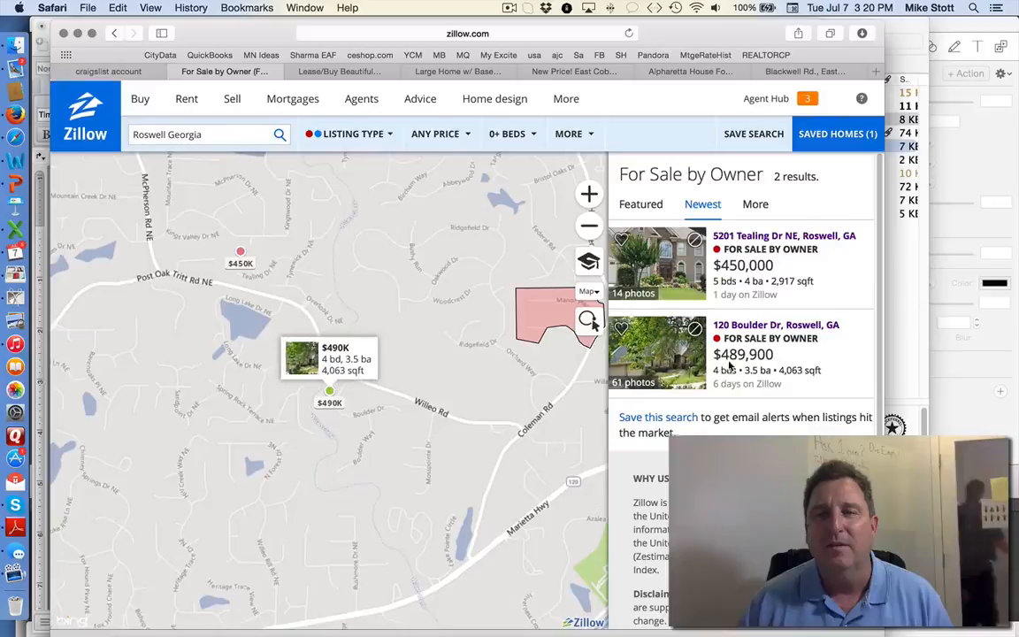
# Step: Widen the Roswell GA by-owner listing-type filter to 43 results and open 1209 Waters Edge Trl ($260,000)
pyautogui.click(350, 134)
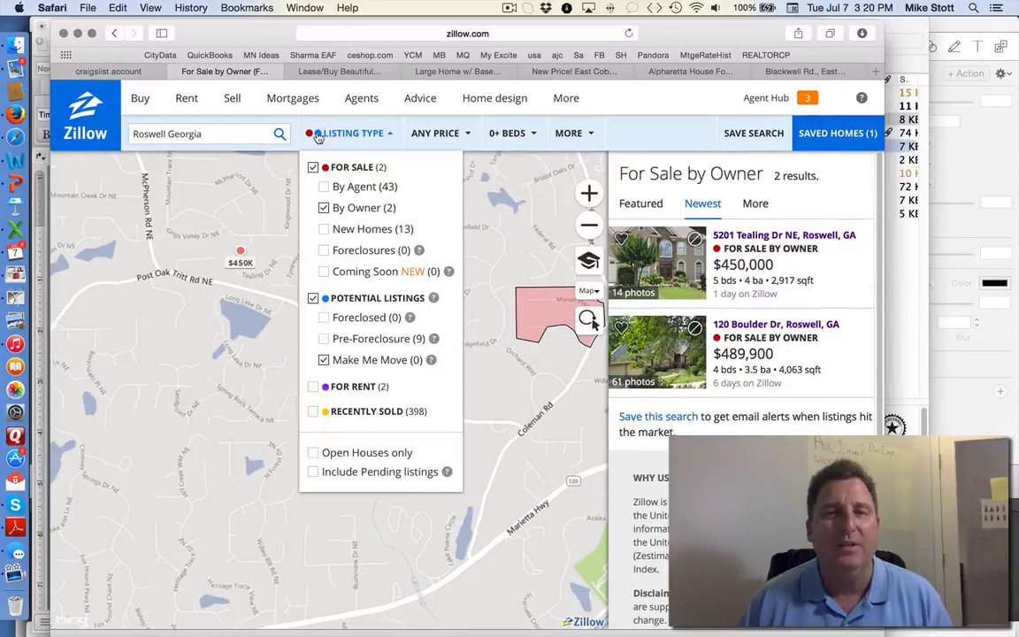
pyautogui.moveTo(516, 249)
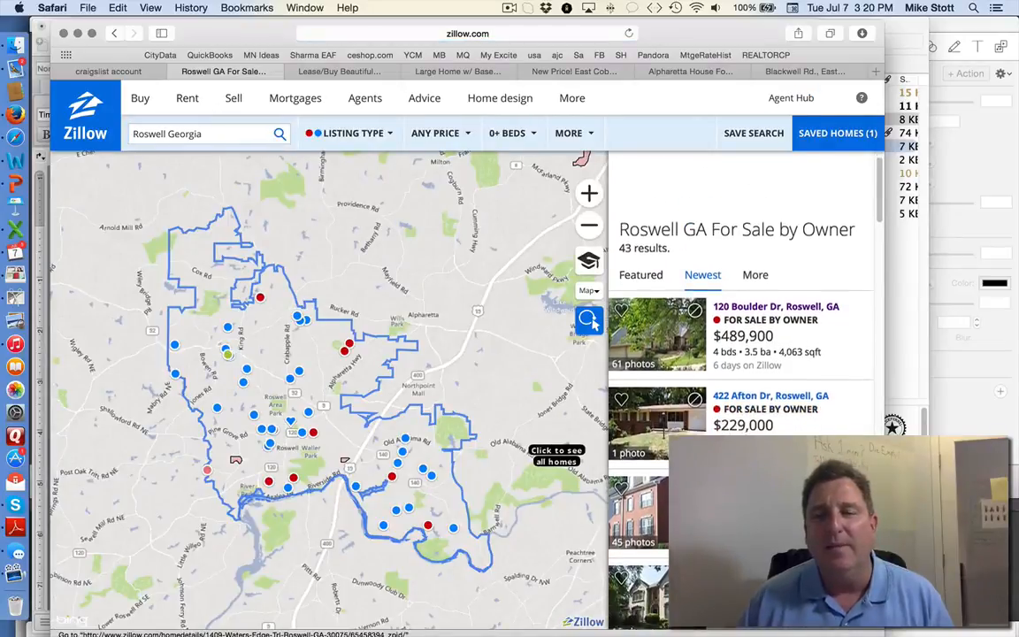
pyautogui.scroll(-3)
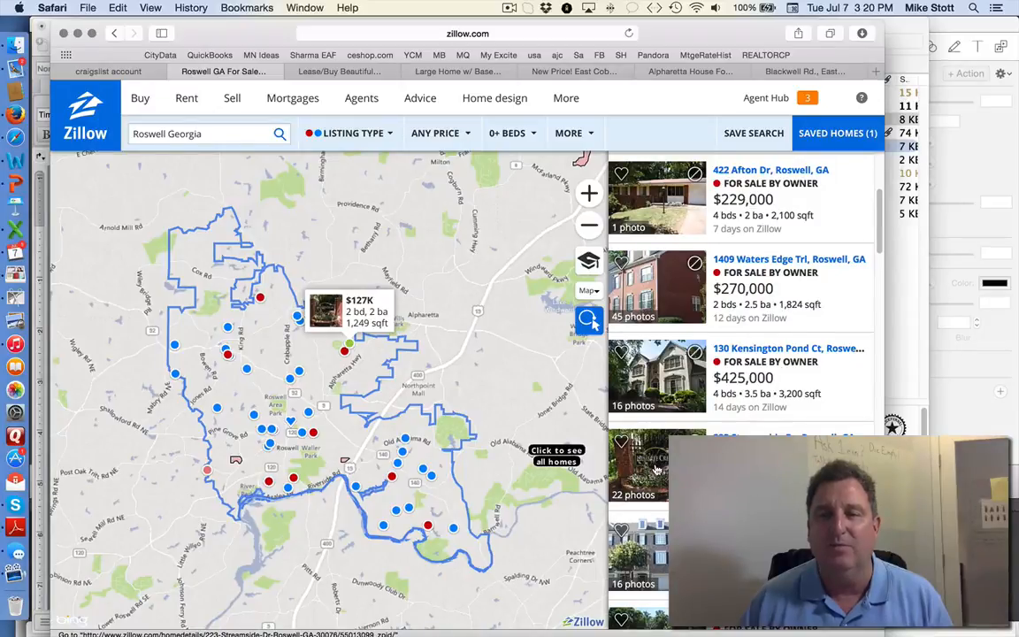
pyautogui.scroll(-3)
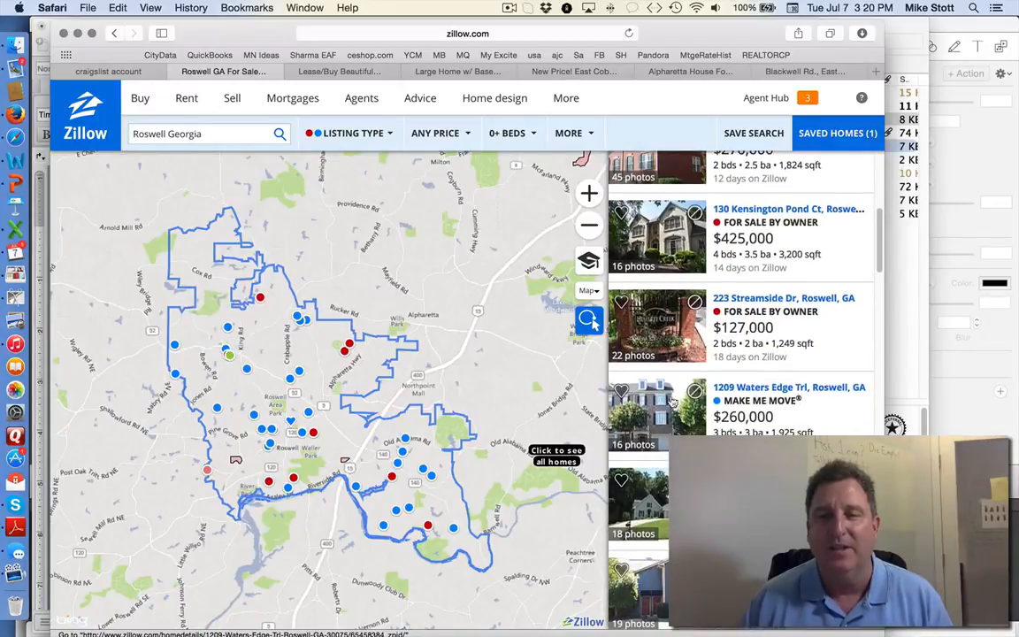
pyautogui.click(789, 407)
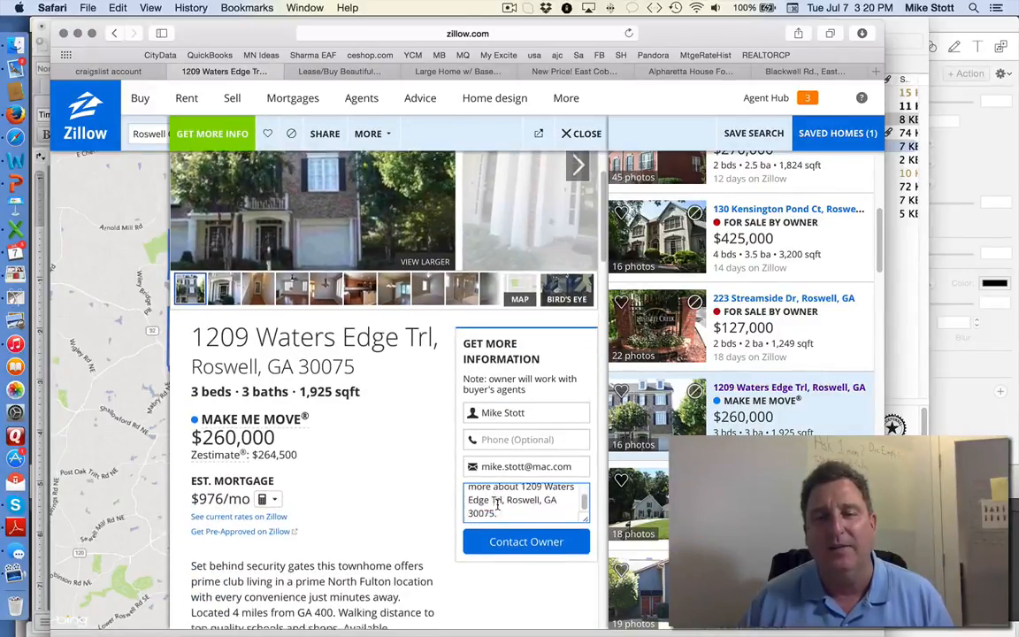
# Step: Review the 1209 Waters Edge Trl facts and return to the listing from the already-claimed home page
pyautogui.scroll(-3)
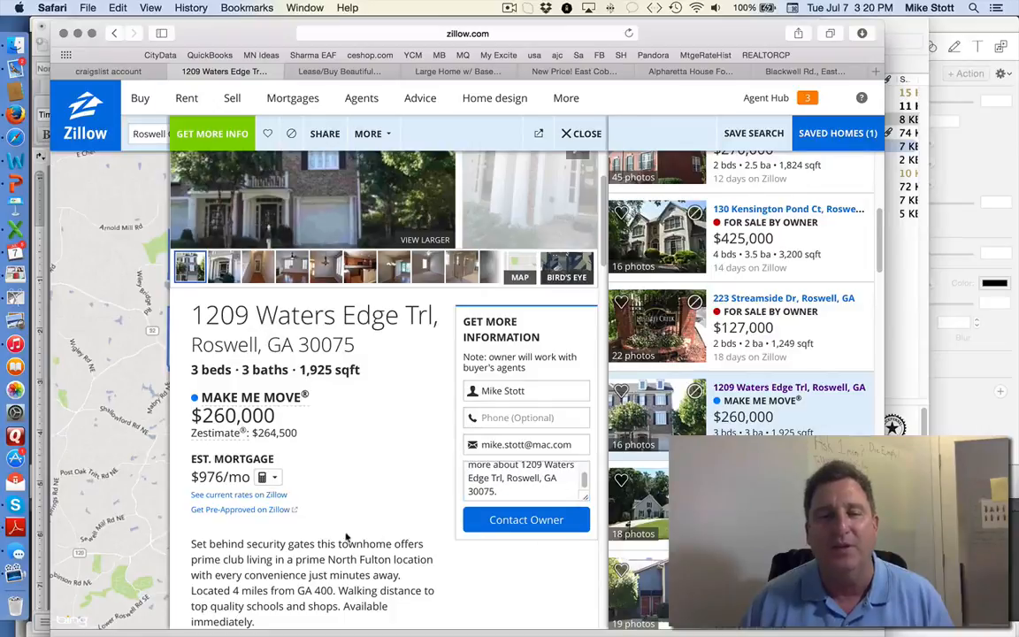
pyautogui.scroll(-3)
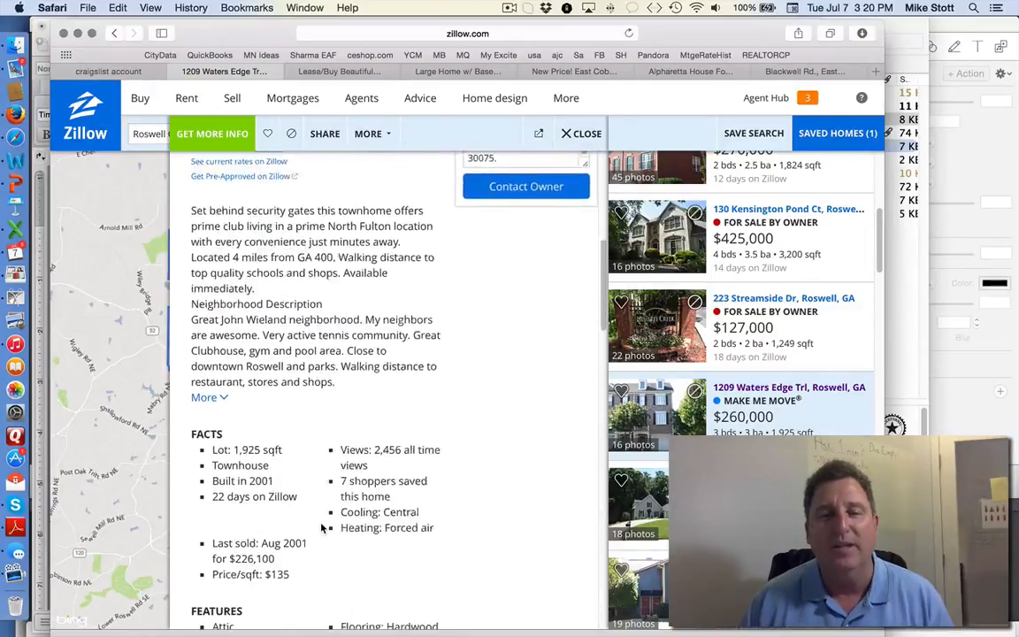
pyautogui.scroll(-3)
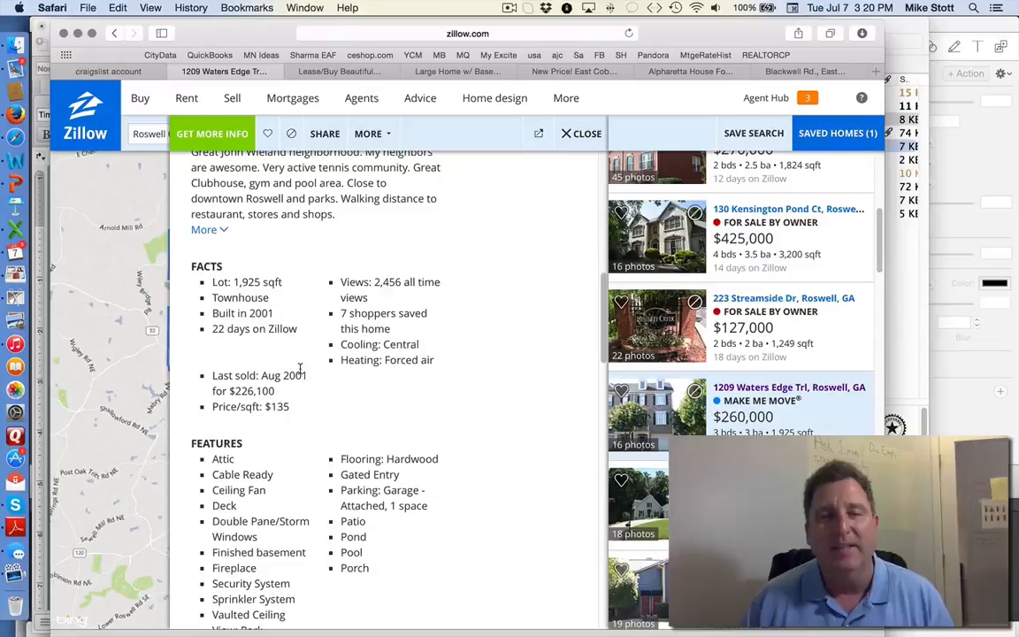
pyautogui.scroll(-3)
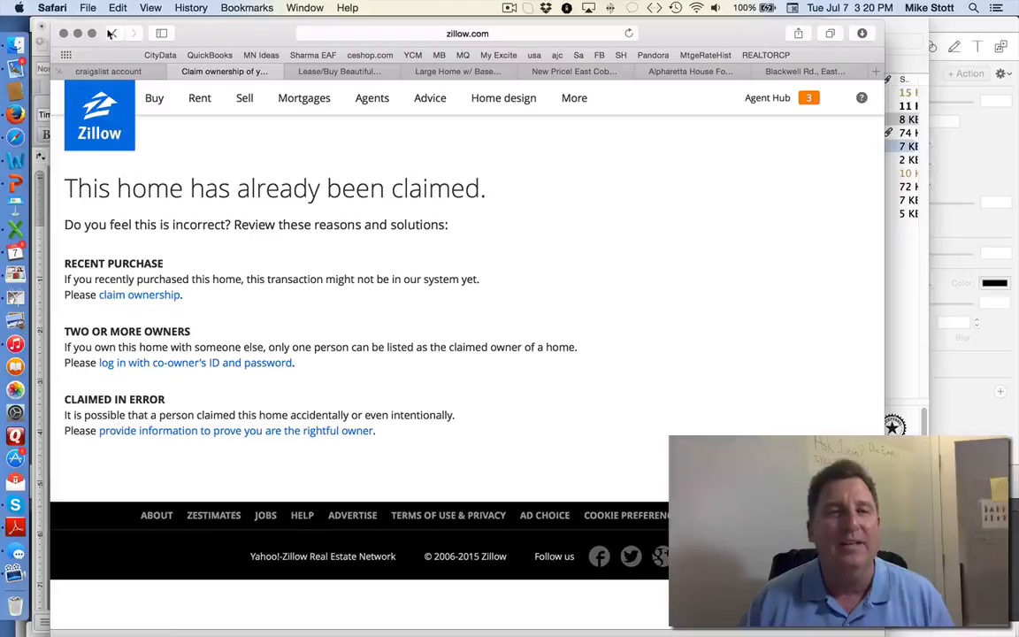
pyautogui.click(113, 31)
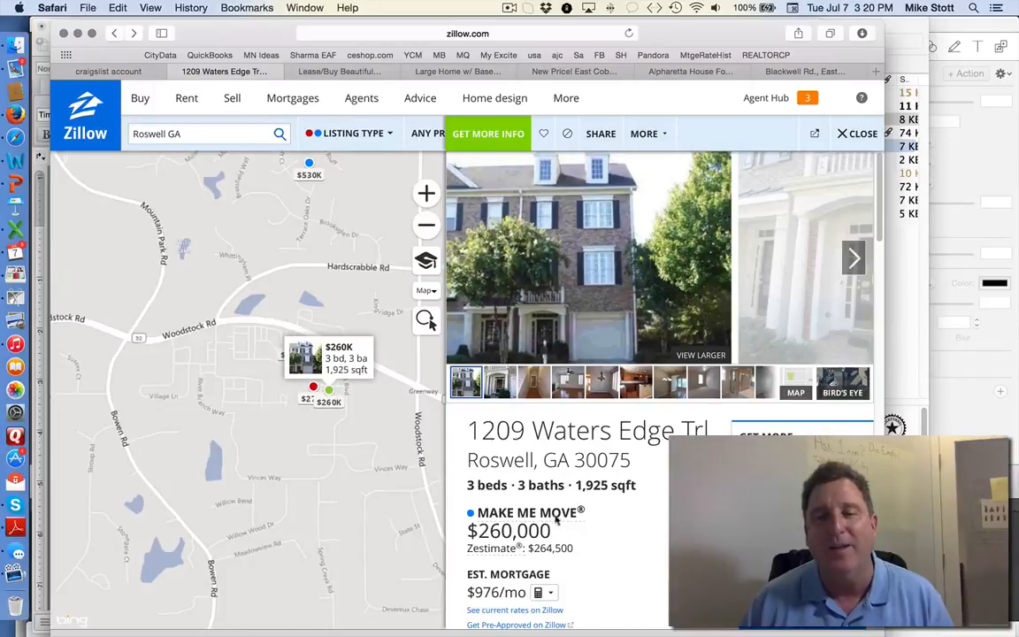
# Step: Send the Get More Information request so Zillow confirms the owner was contacted
pyautogui.scroll(-3)
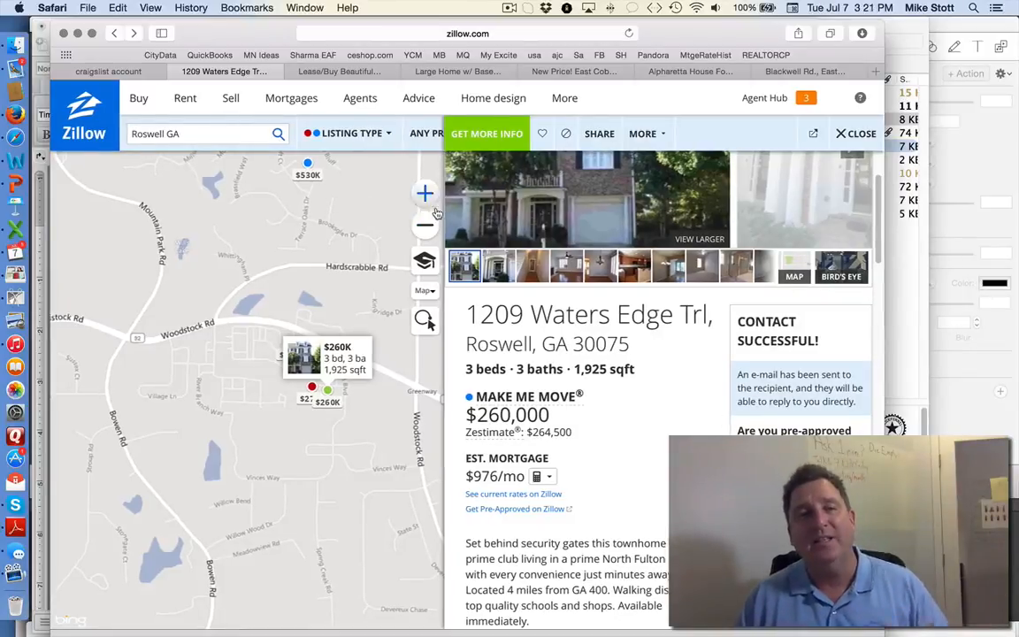
pyautogui.click(467, 32)
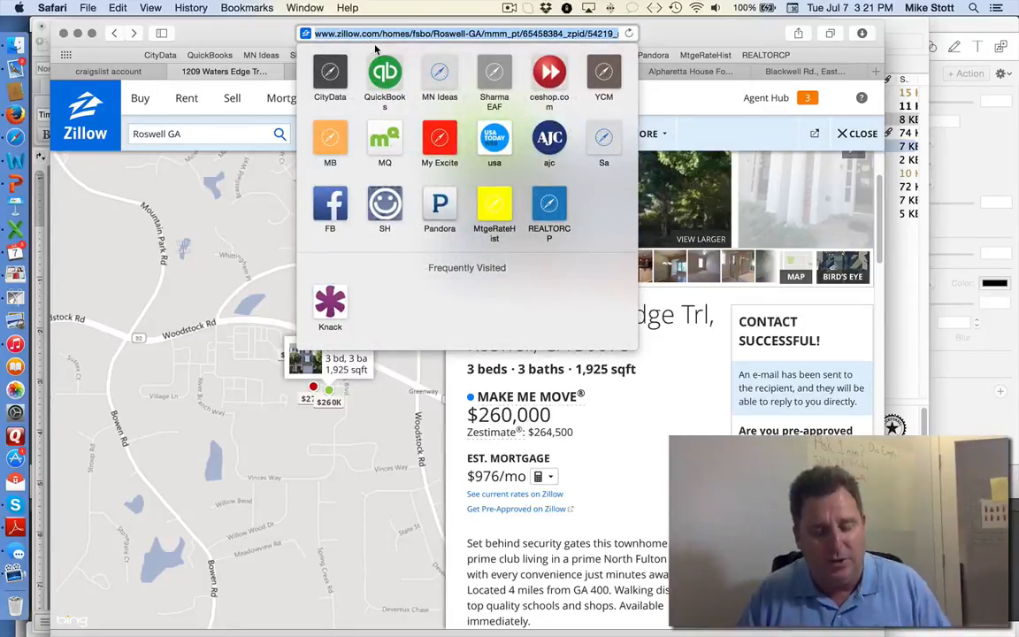
# Step: Search ForSaleByOwner.com for homes in ZIP 30075, returning 155 results
pyautogui.write('forsalebyowner.com')
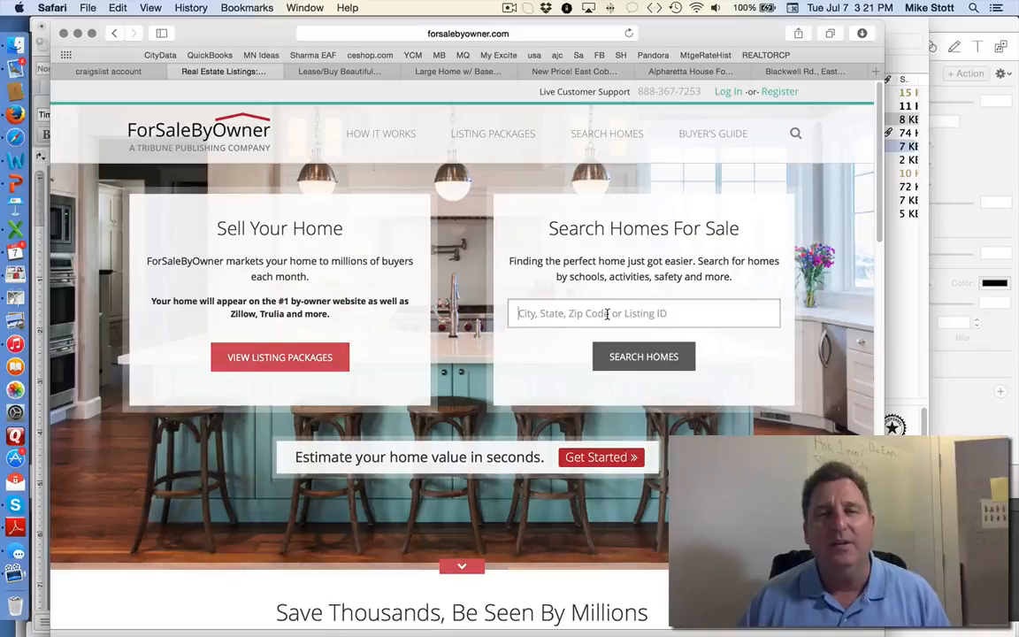
pyautogui.write('300')
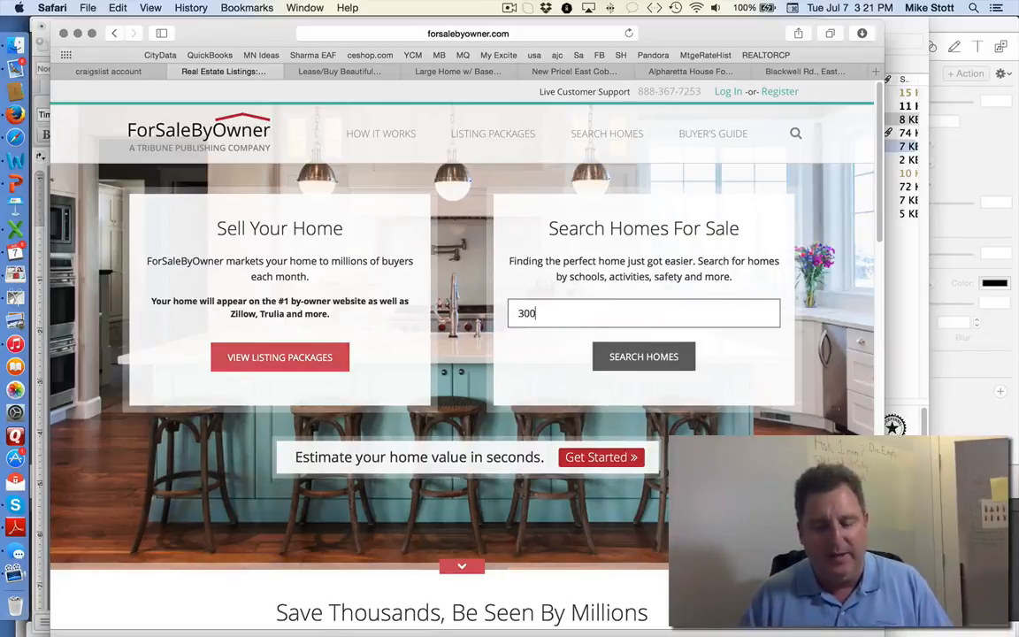
pyautogui.write('75')
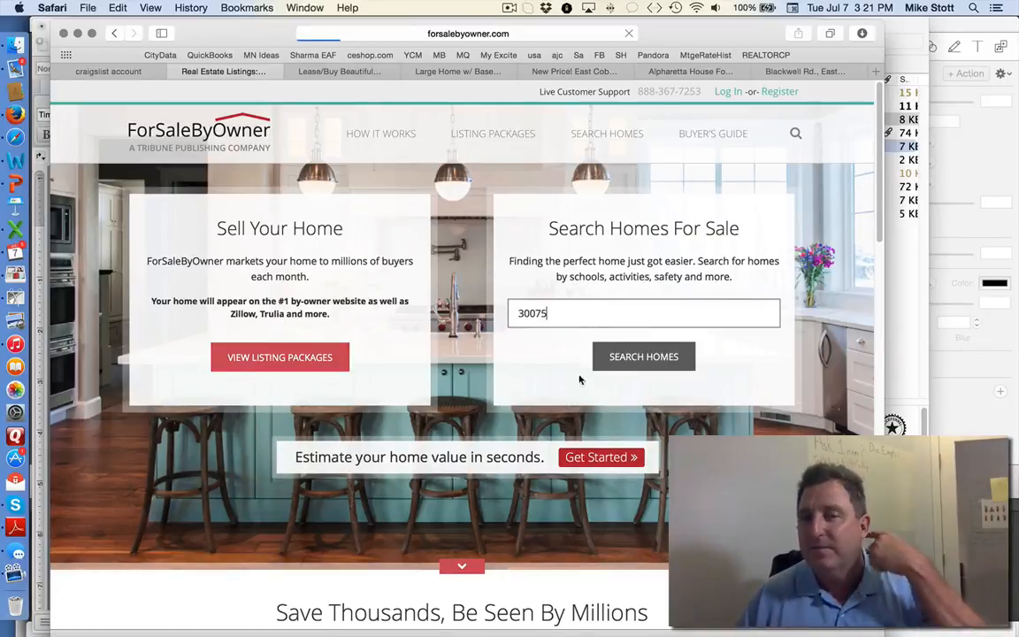
pyautogui.click(643, 356)
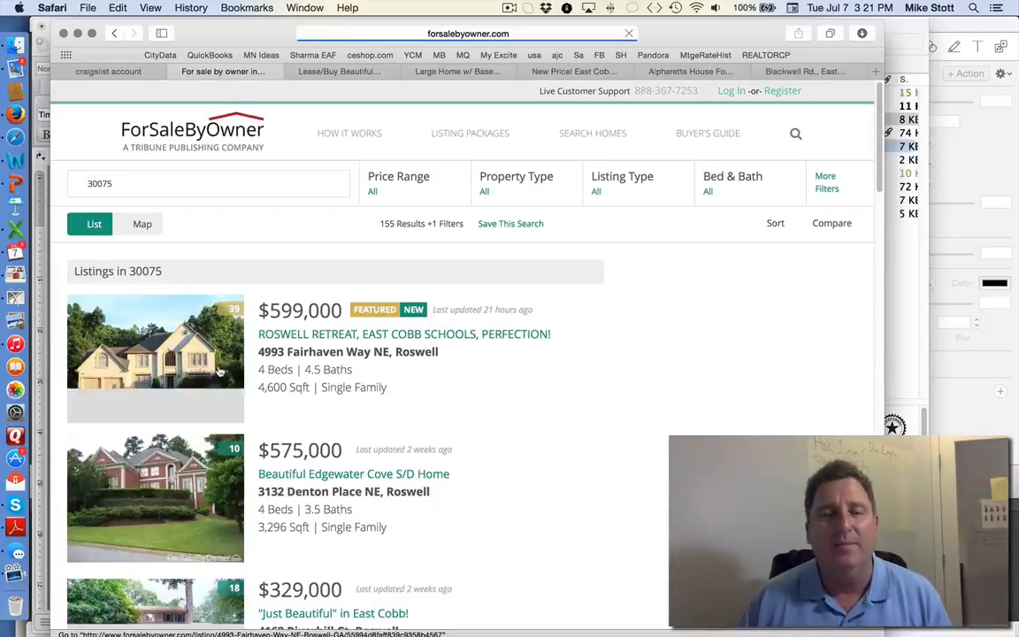
# Step: Look through the 30075 results, topped by the $599,000 Roswell Retreat in East Cobb
pyautogui.scroll(-3)
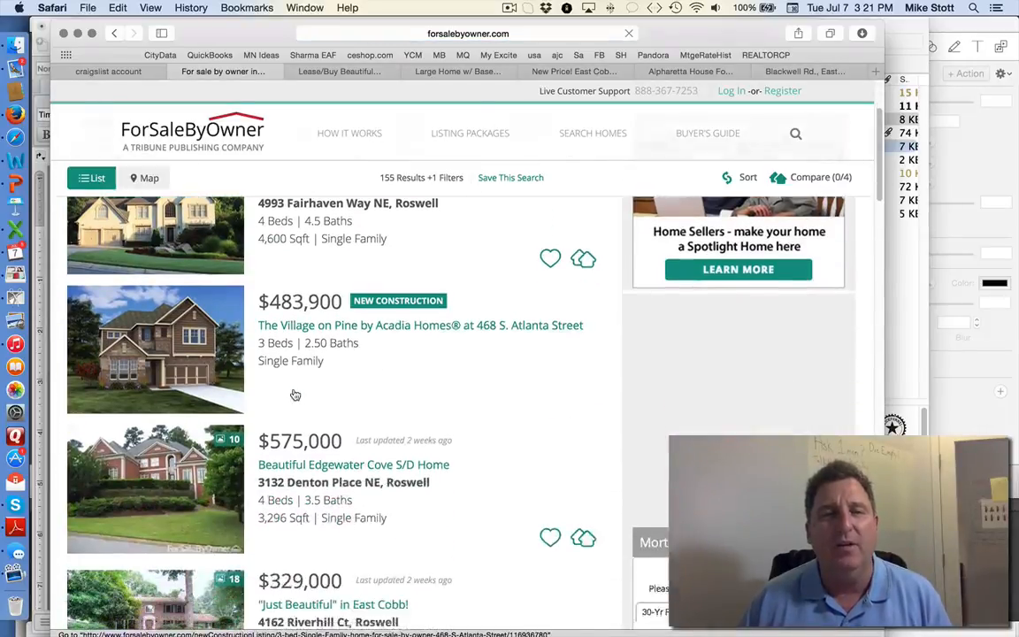
pyautogui.scroll(3)
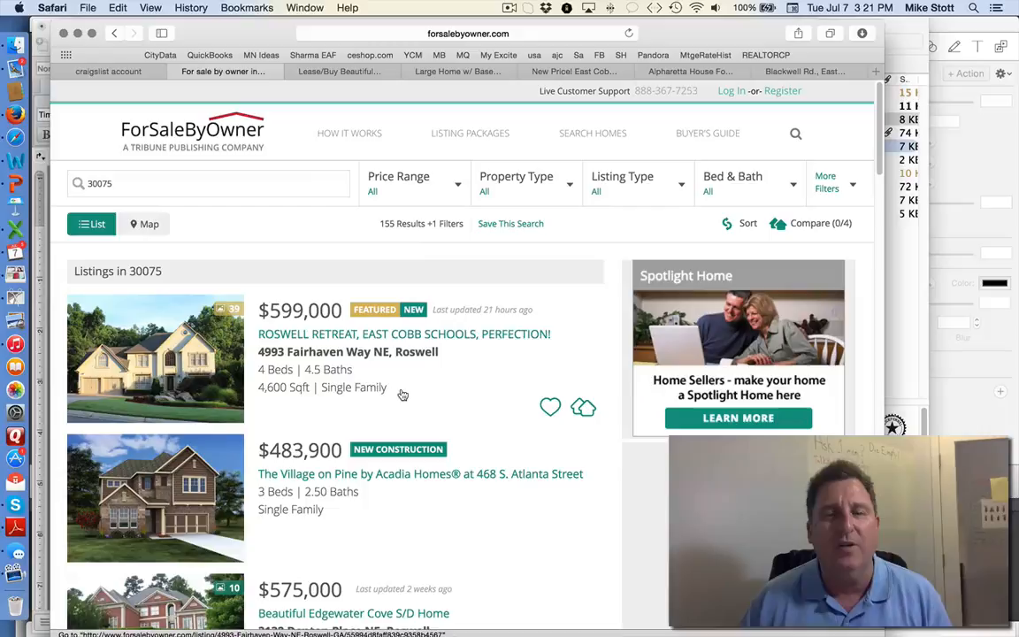
pyautogui.scroll(-3)
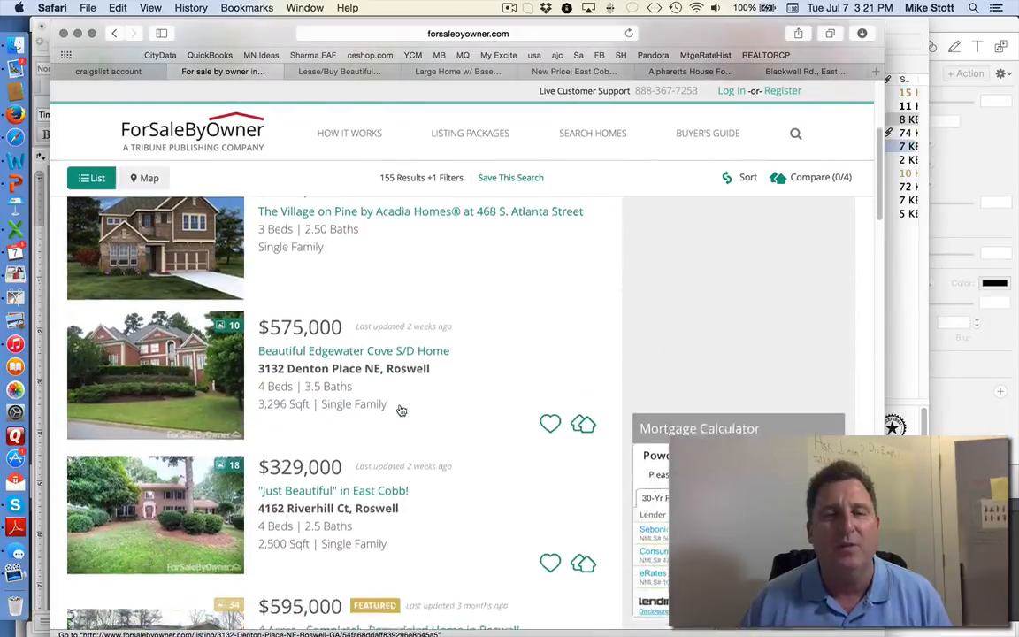
pyautogui.scroll(-3)
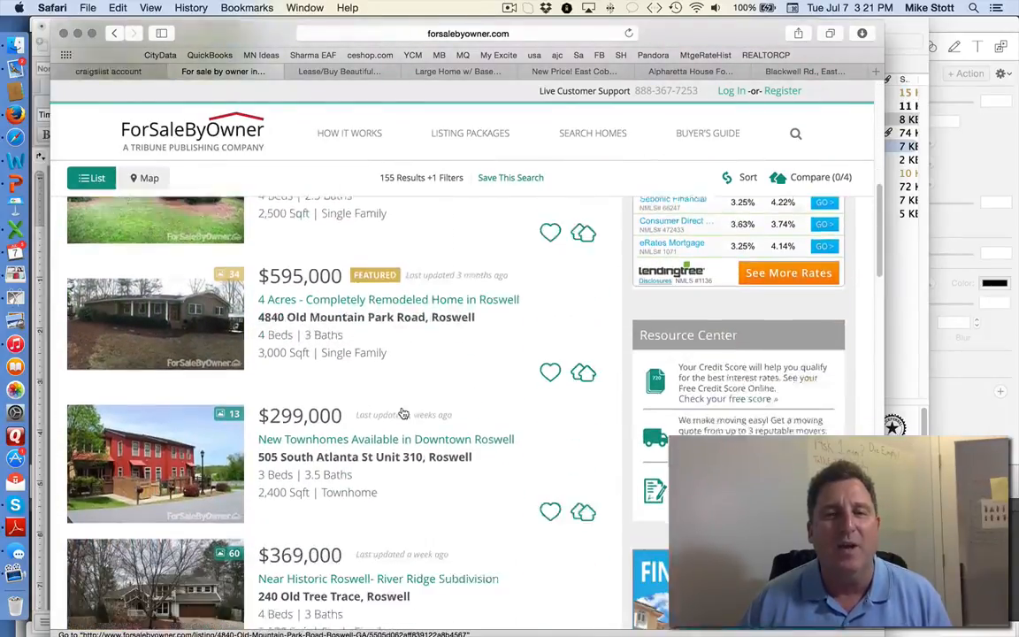
pyautogui.scroll(-3)
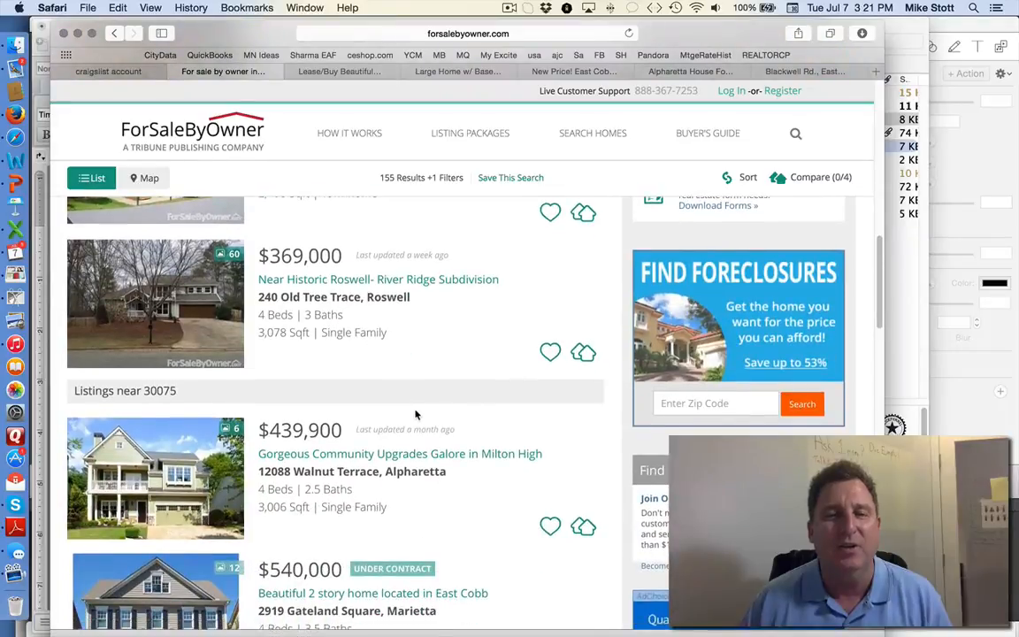
pyautogui.scroll(-3)
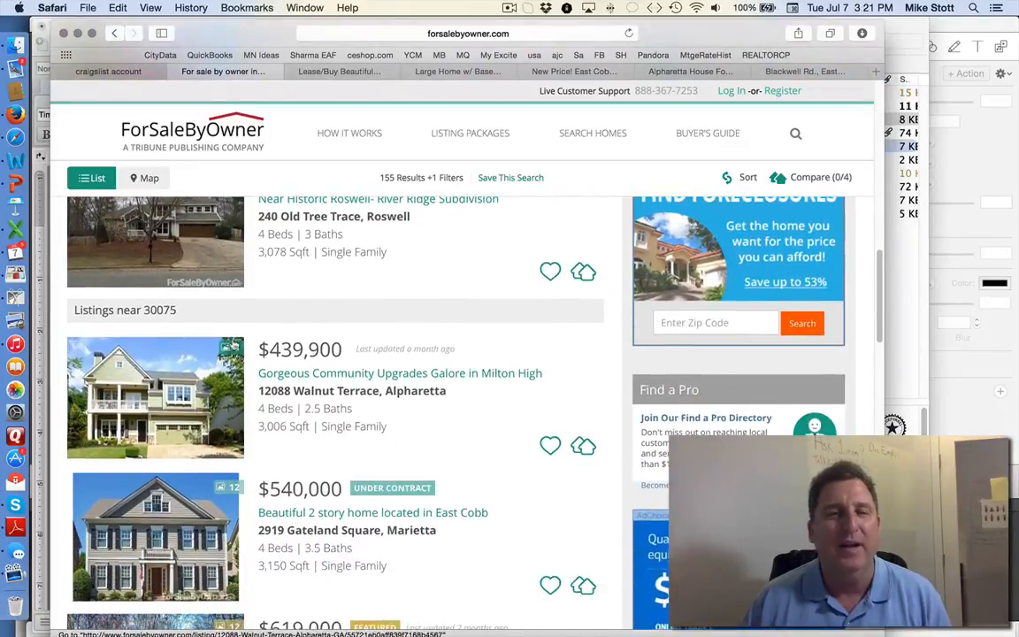
pyautogui.scroll(3)
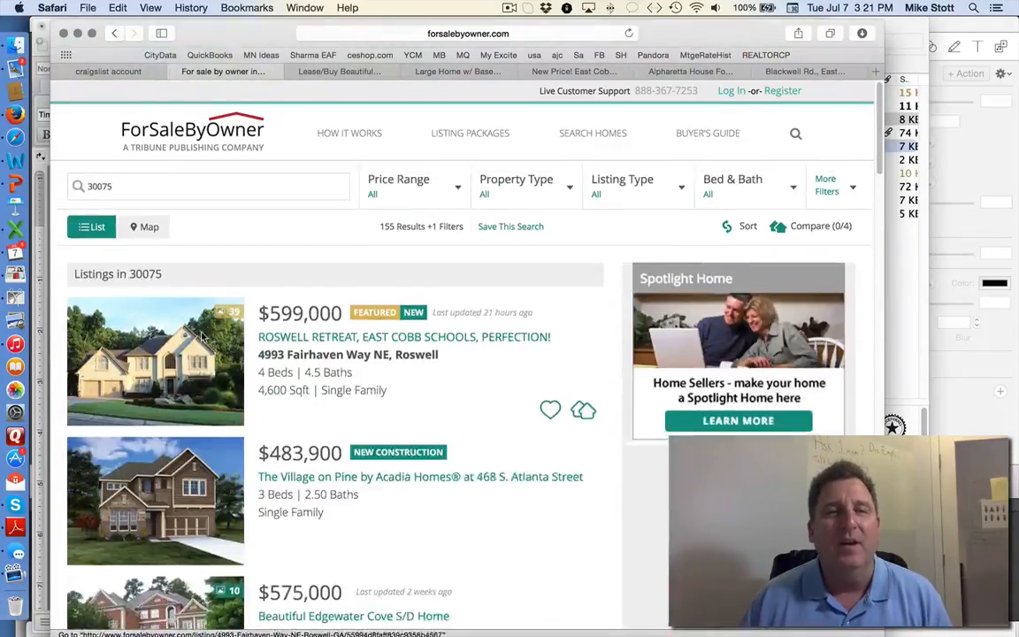
pyautogui.click(442, 34)
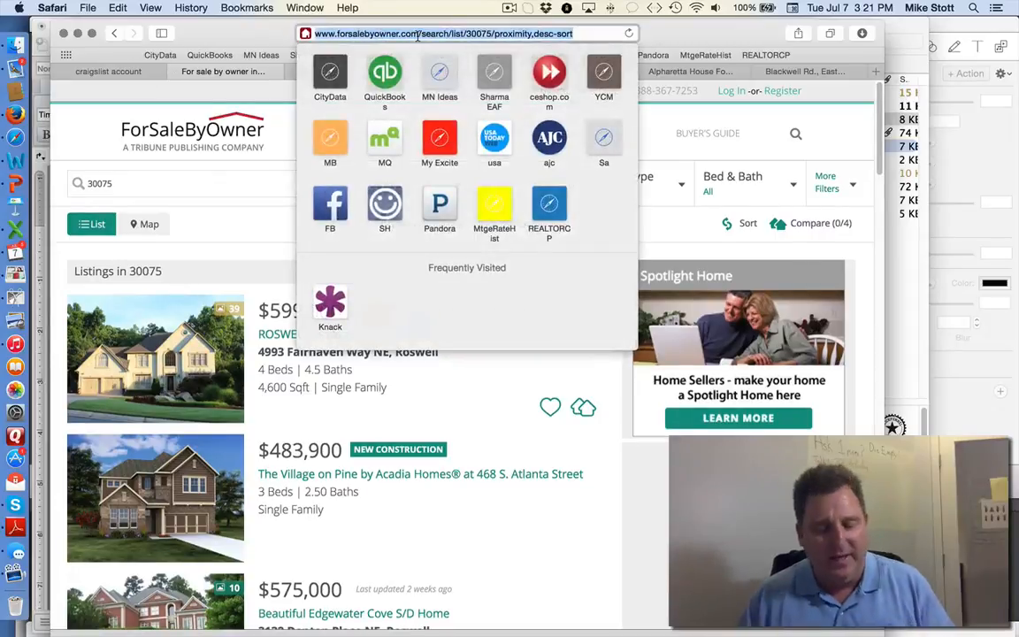
# Step: Go to fizber.com and begin a Search Homes query for ZIP 30075
pyautogui.write('fizber.com')
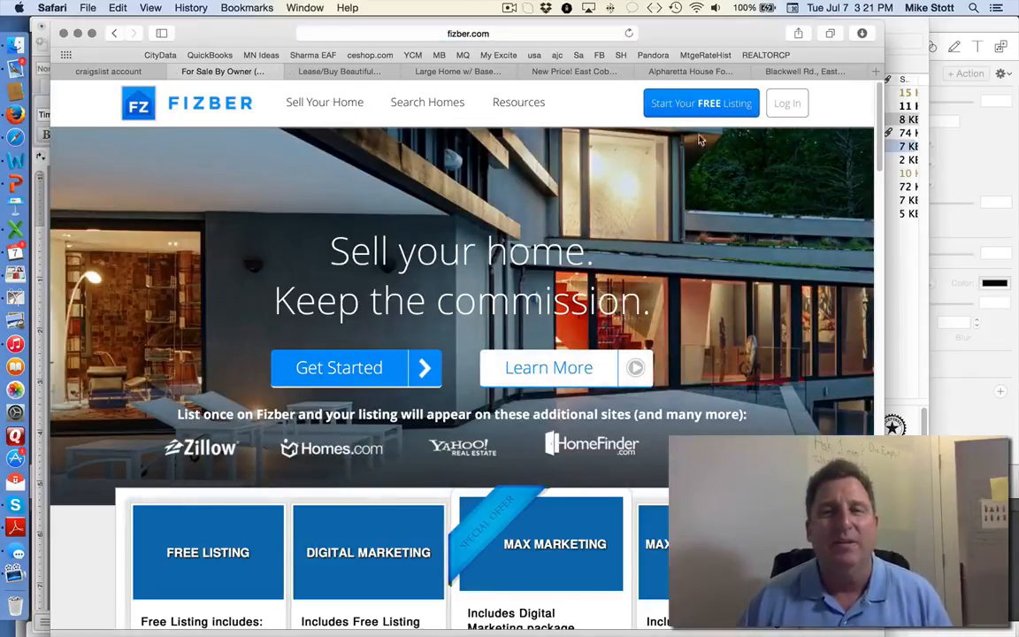
pyautogui.scroll(-3)
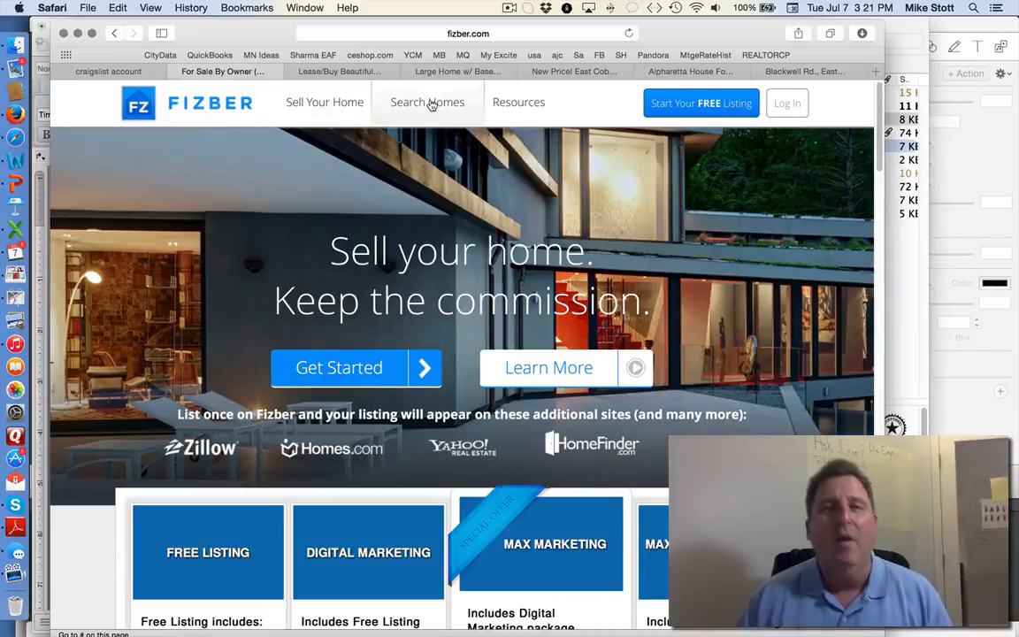
pyautogui.click(428, 101)
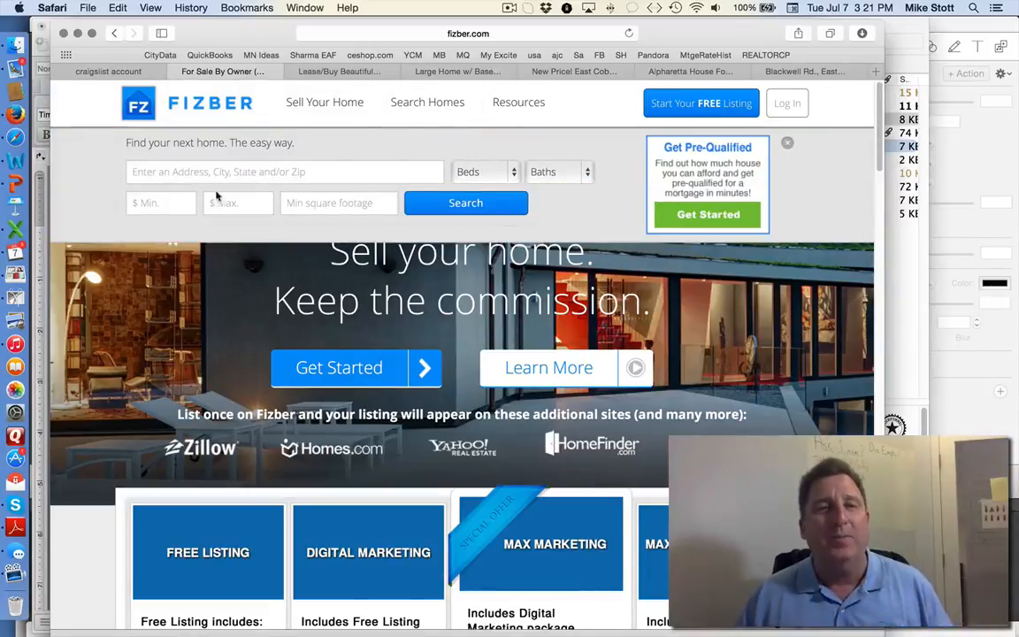
pyautogui.write('30')
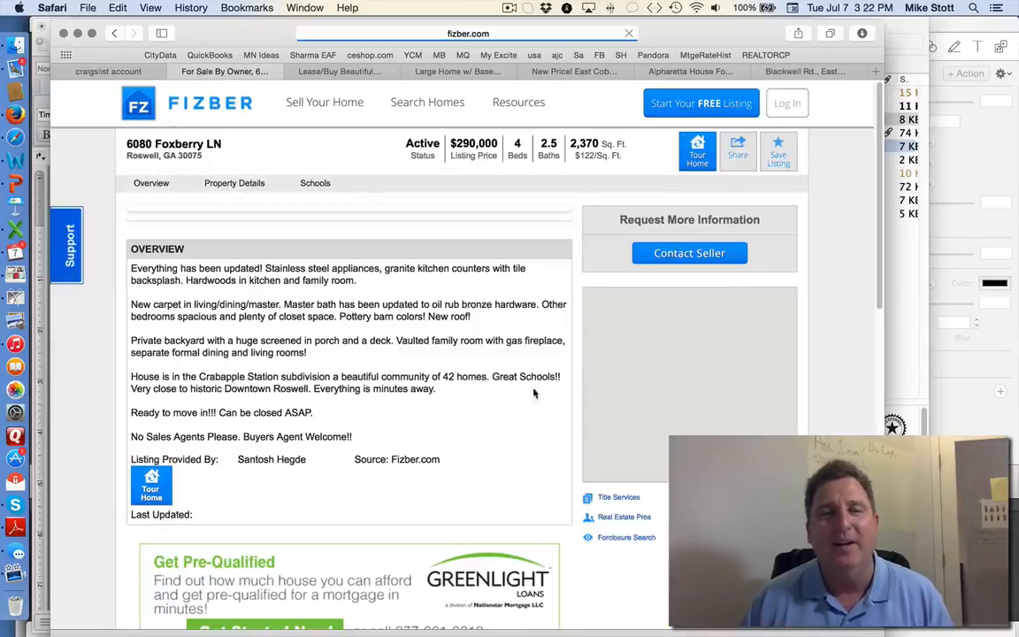
pyautogui.click(690, 253)
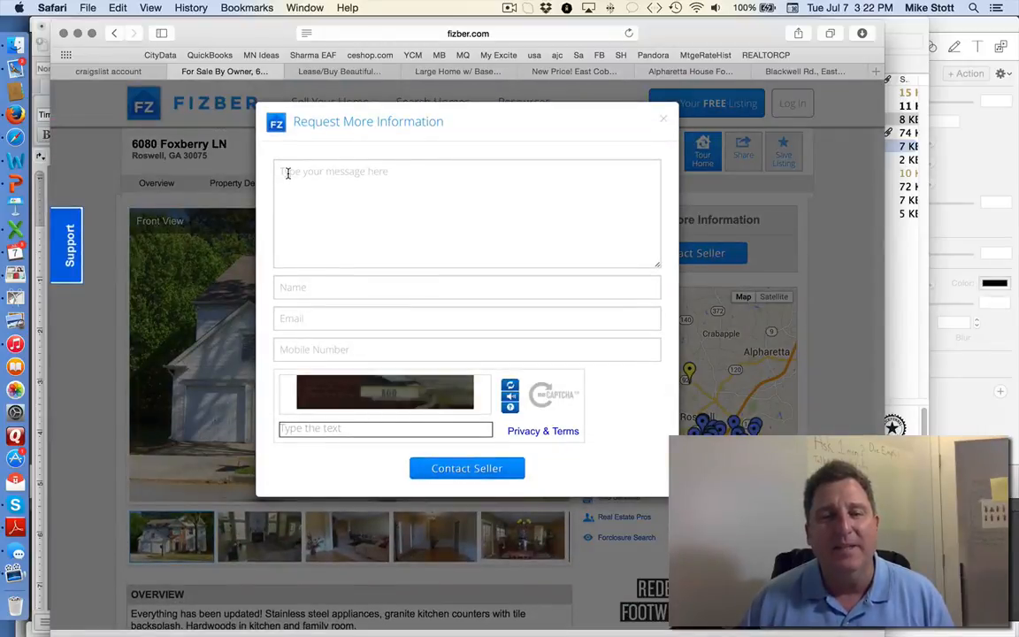
pyautogui.moveTo(187, 385)
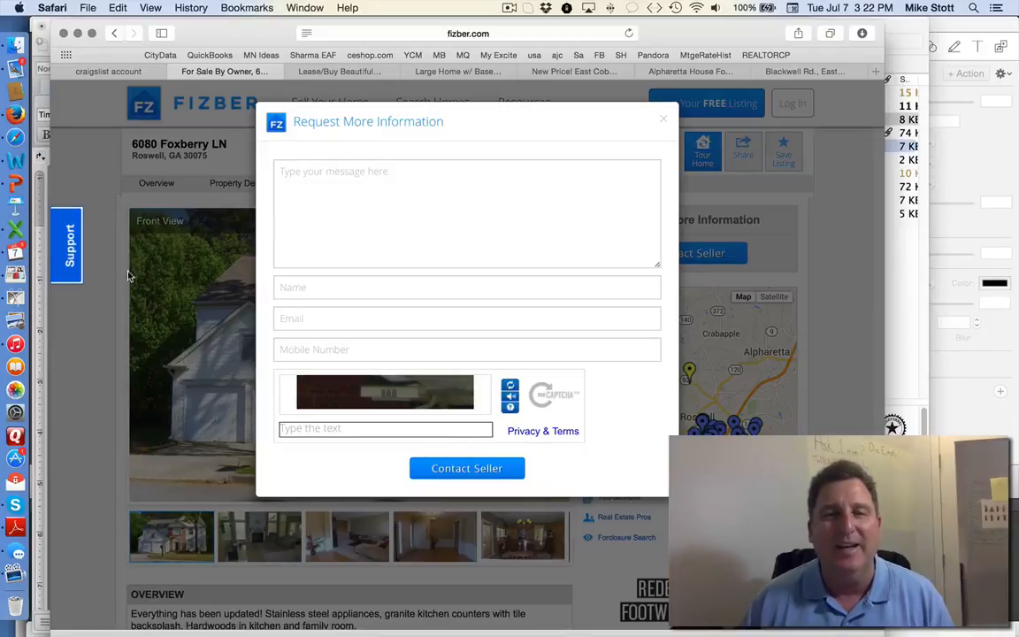
pyautogui.moveTo(663, 120)
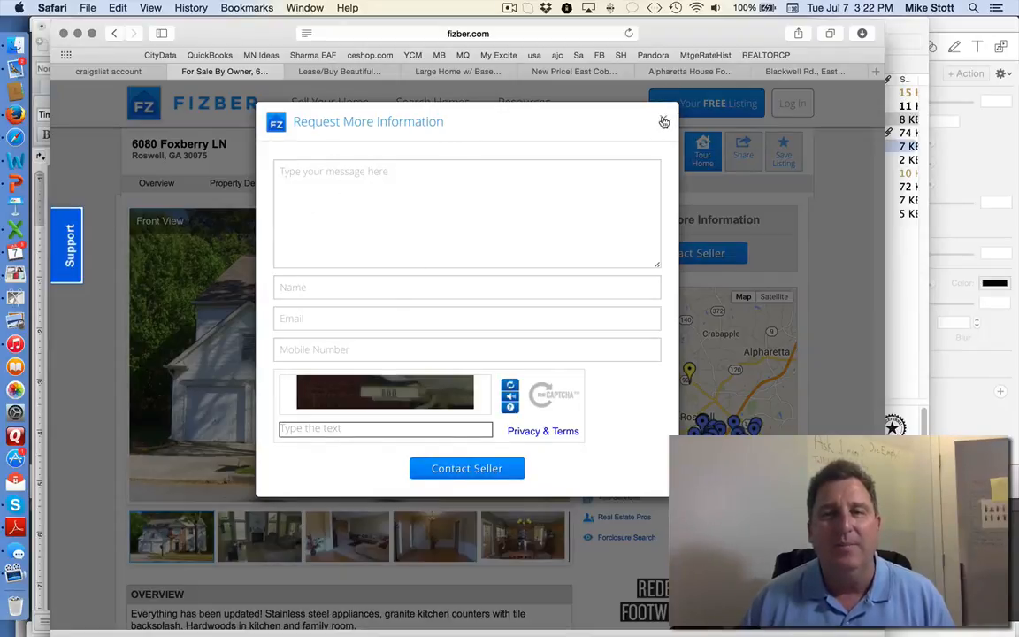
pyautogui.click(665, 121)
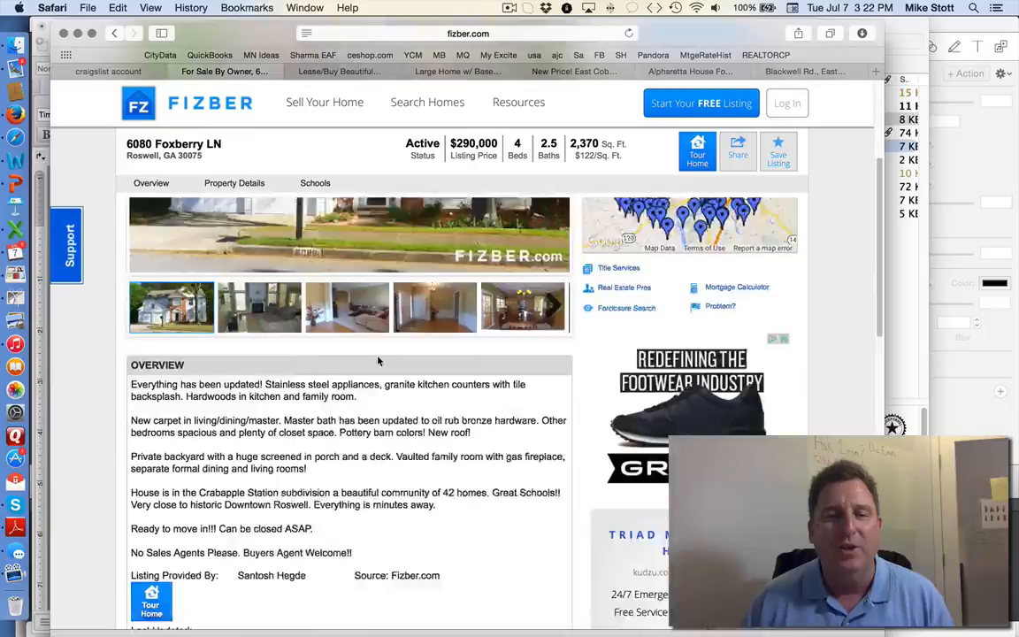
pyautogui.scroll(-3)
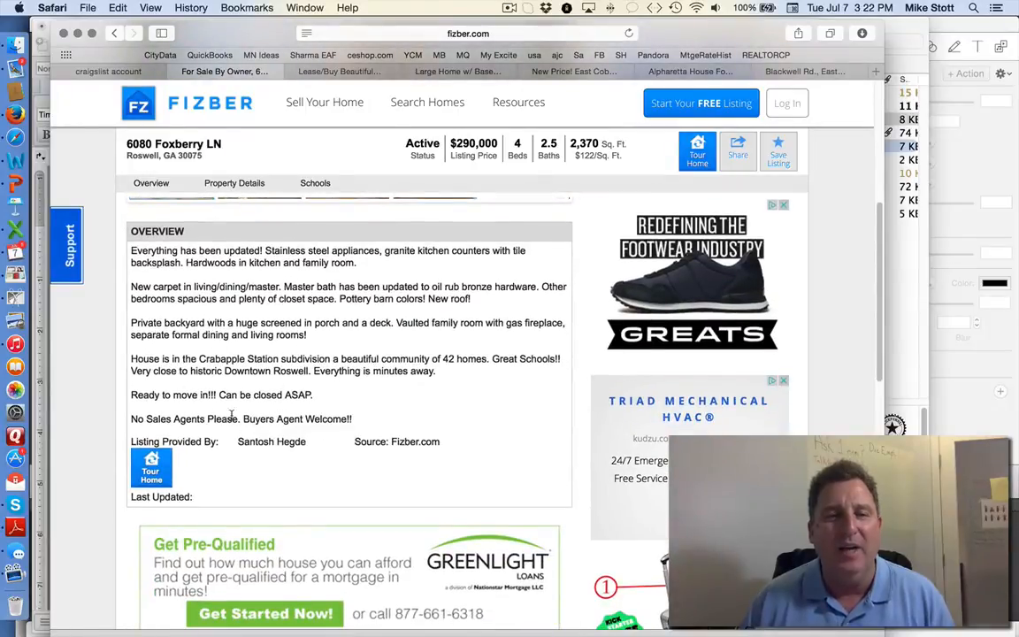
pyautogui.scroll(-3)
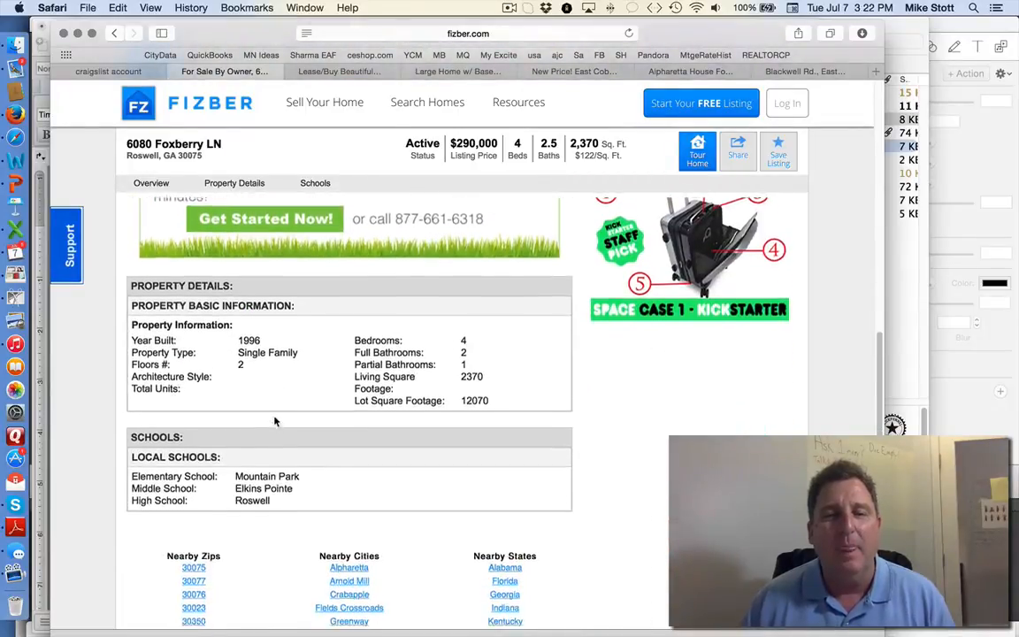
pyautogui.scroll(3)
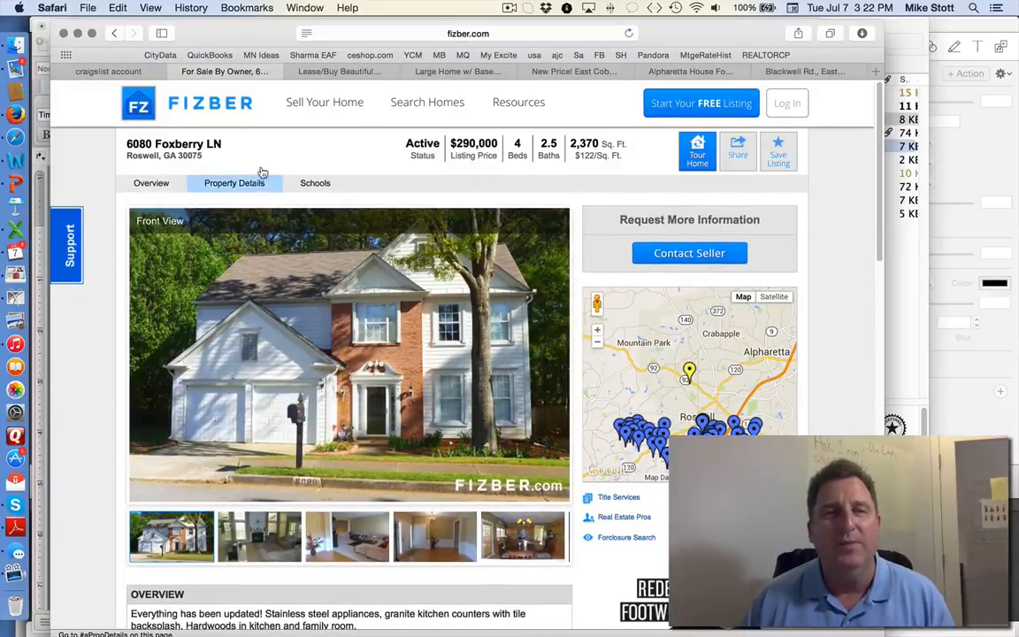
pyautogui.click(467, 32)
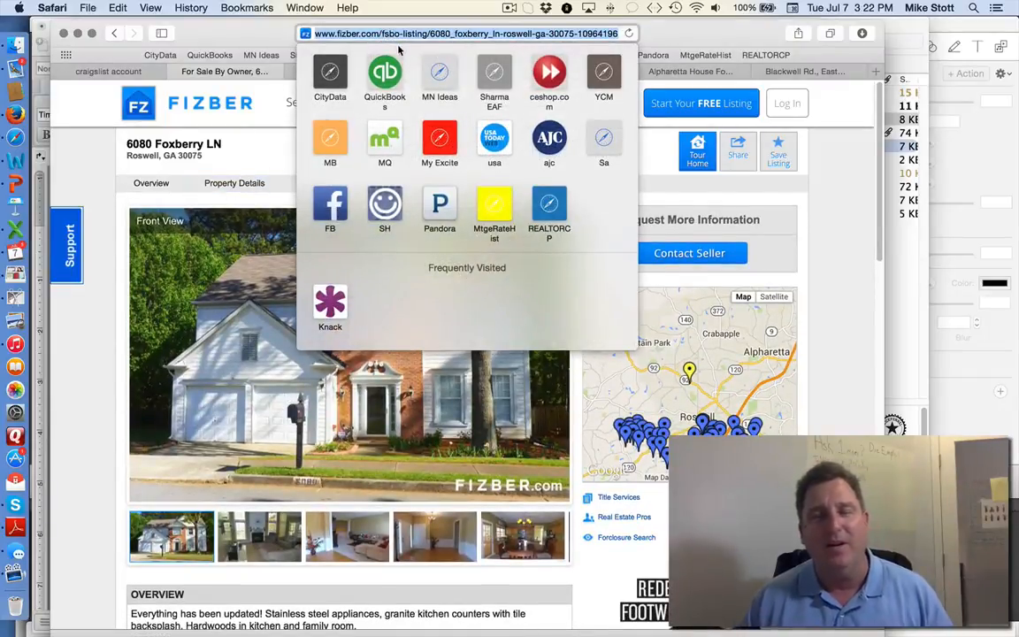